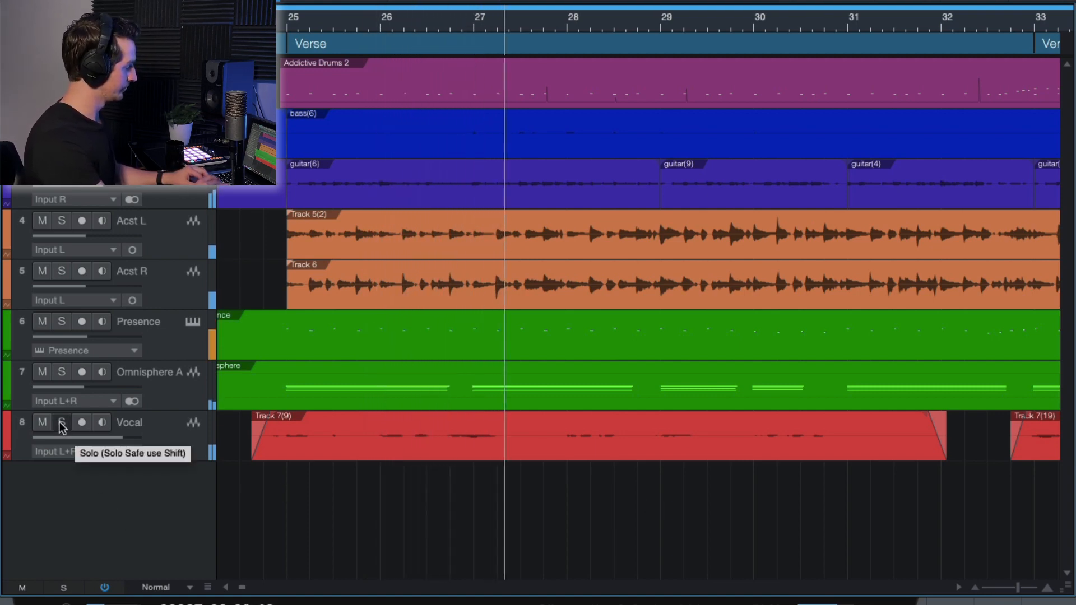
- Solo track 8, Vocal, so only the vocal plays
{"action": "left_click", "coordinate": [59, 423]}
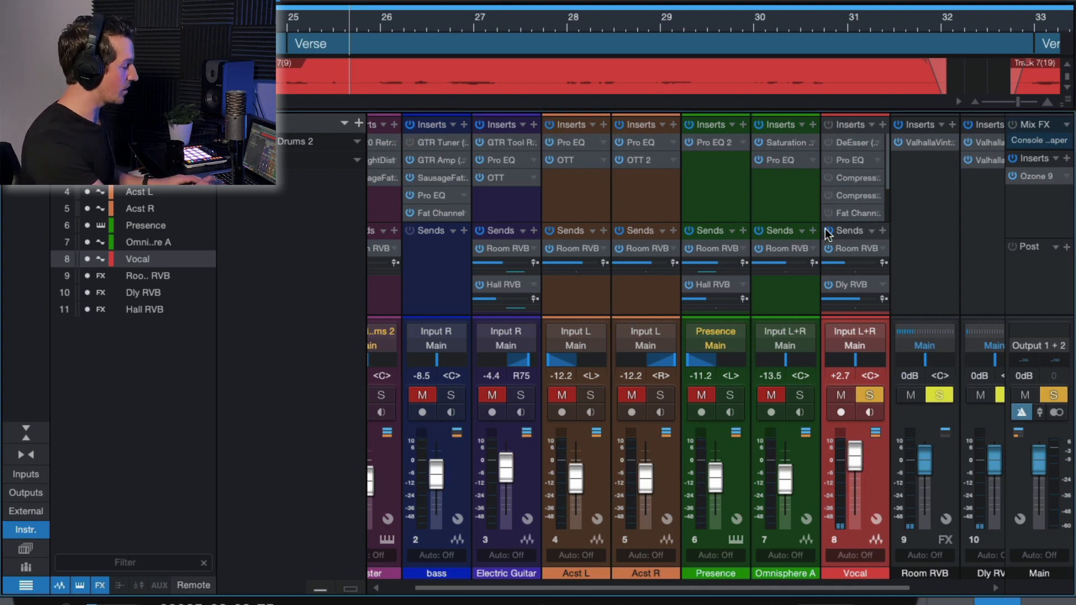
{"action": "mouse_move", "coordinate": [888, 169]}
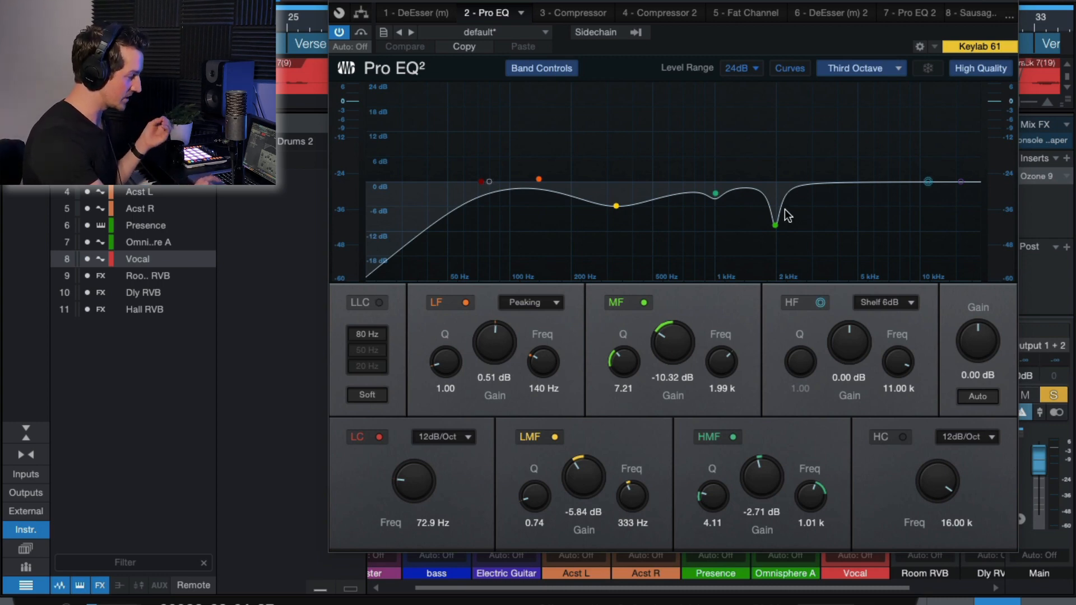
- Boost the 333 Hz LMF band hard to audition it, then return it to a cut
{"action": "left_click", "coordinate": [614, 207]}
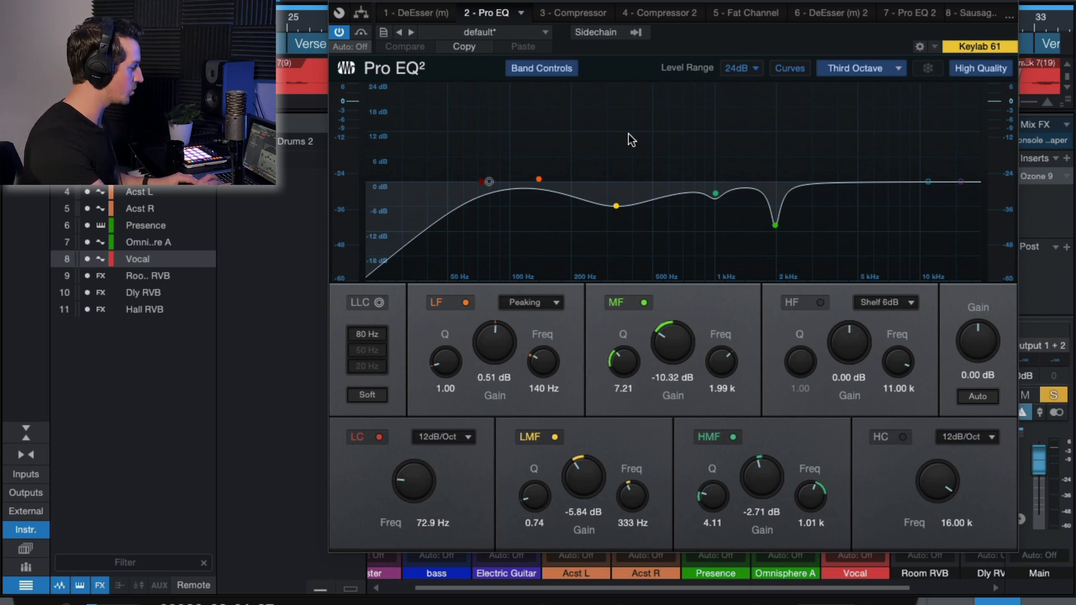
{"action": "mouse_move", "coordinate": [584, 480]}
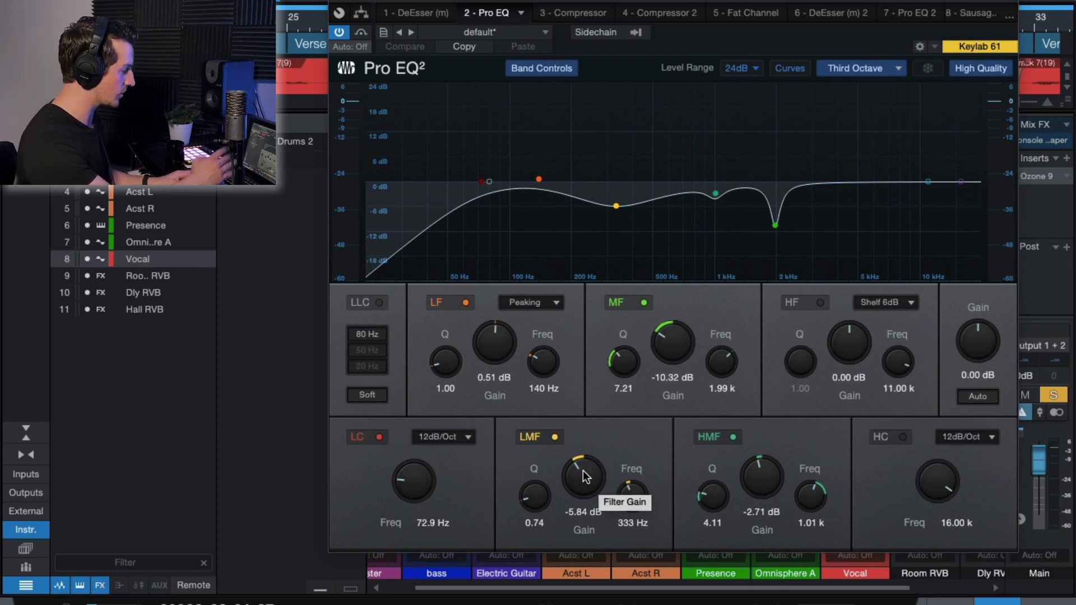
{"action": "left_click_drag", "start_coordinate": [583, 473], "coordinate": [583, 453]}
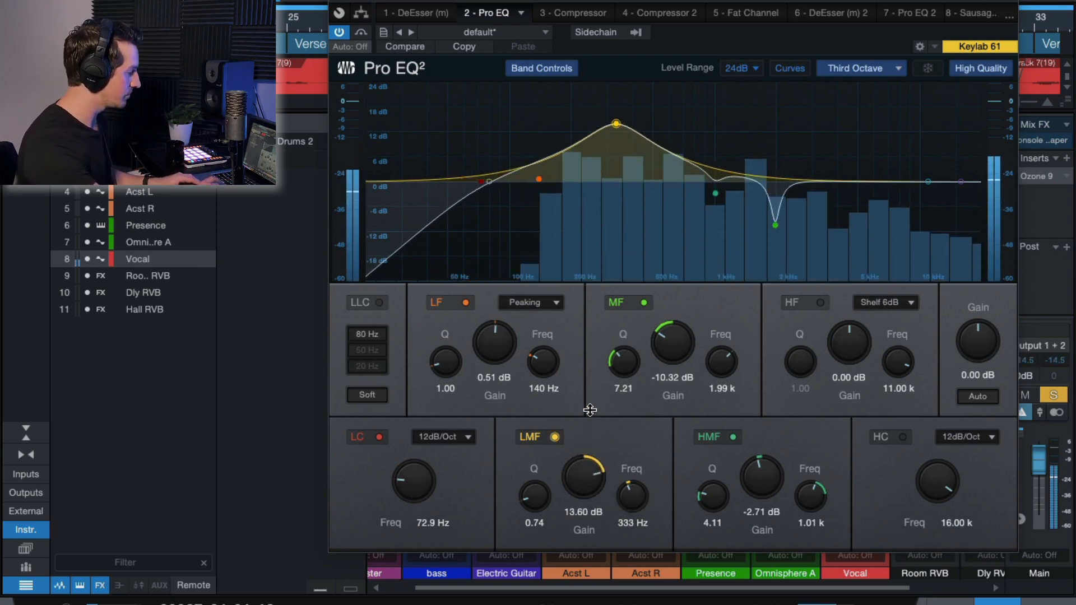
{"action": "left_click_drag", "start_coordinate": [584, 484], "coordinate": [598, 466]}
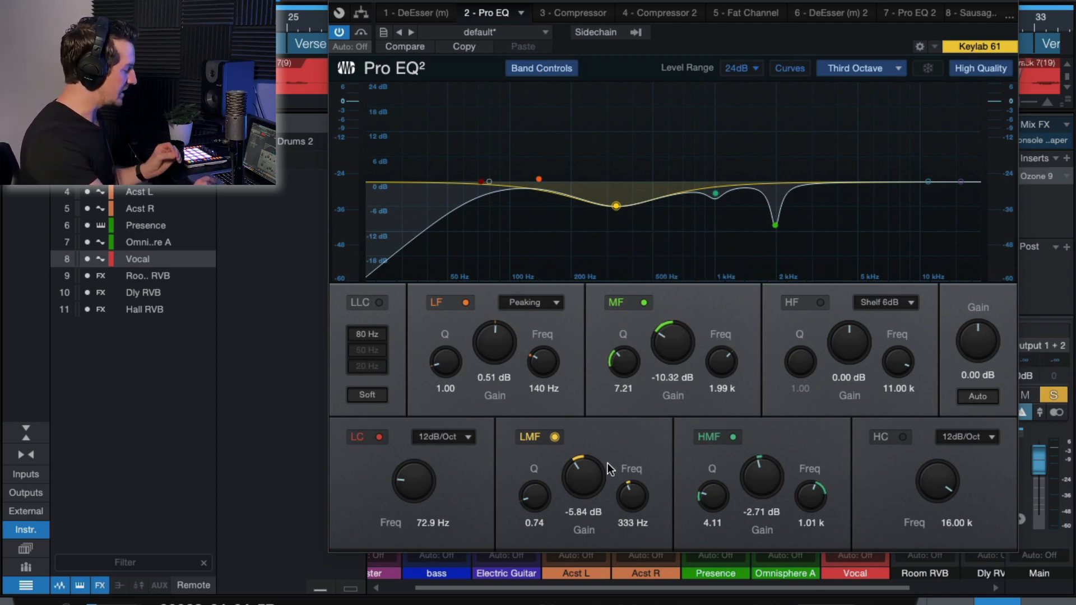
{"action": "mouse_move", "coordinate": [586, 486]}
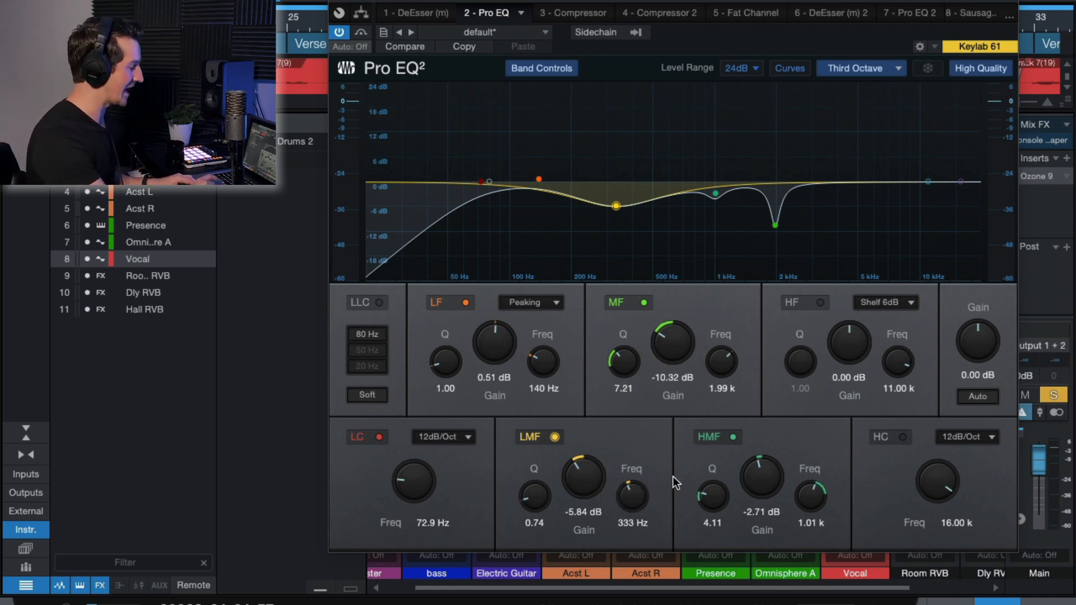
- Exaggerate the 333 Hz boost once more and settle it at roughly a 6 dB cut
{"action": "left_click", "coordinate": [646, 303]}
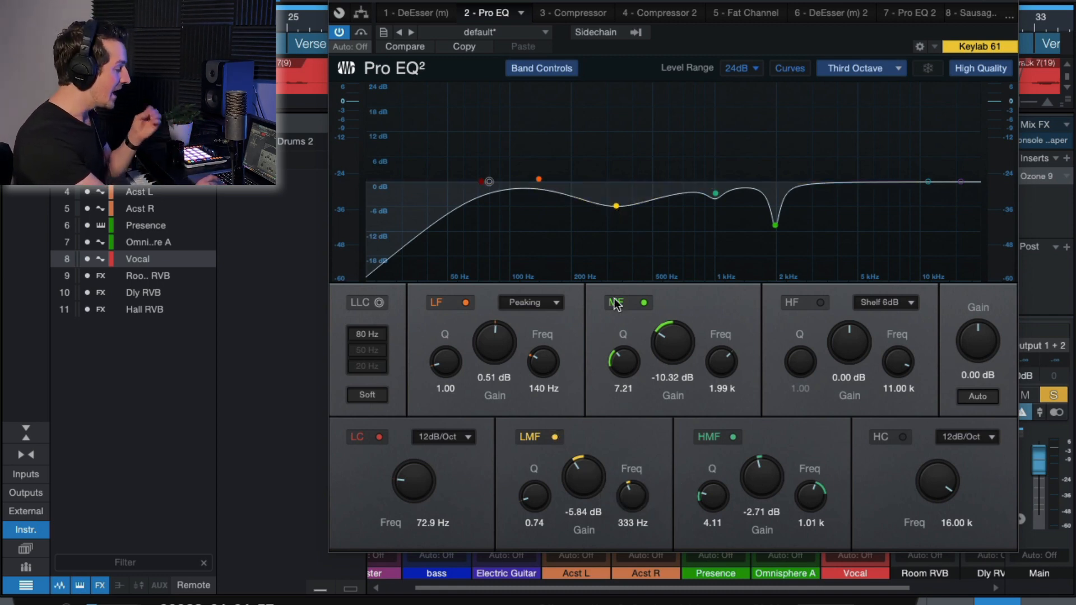
{"action": "mouse_move", "coordinate": [592, 489]}
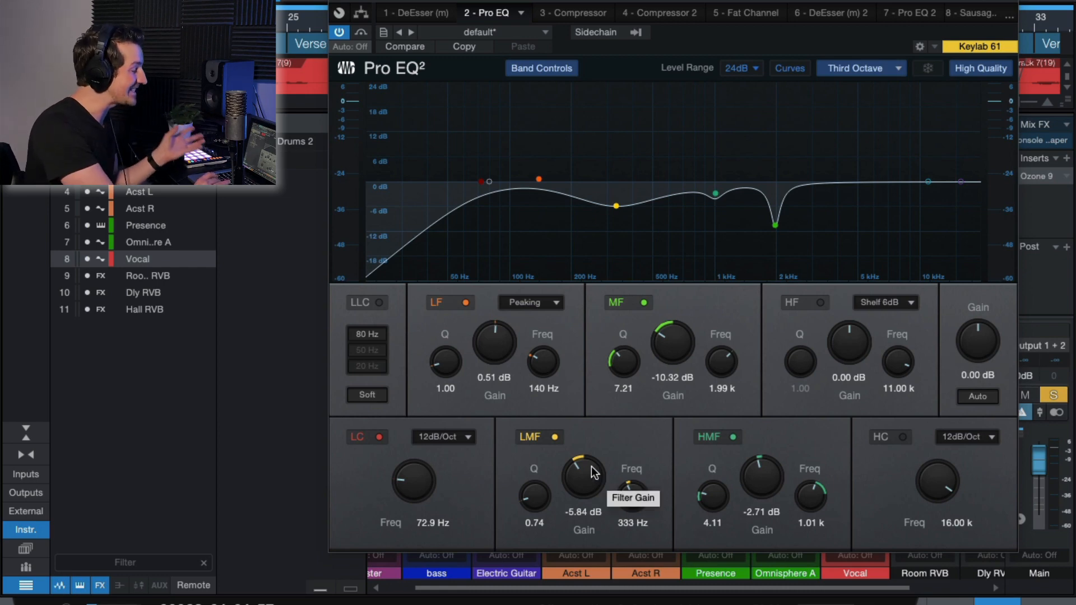
{"action": "mouse_move", "coordinate": [645, 507]}
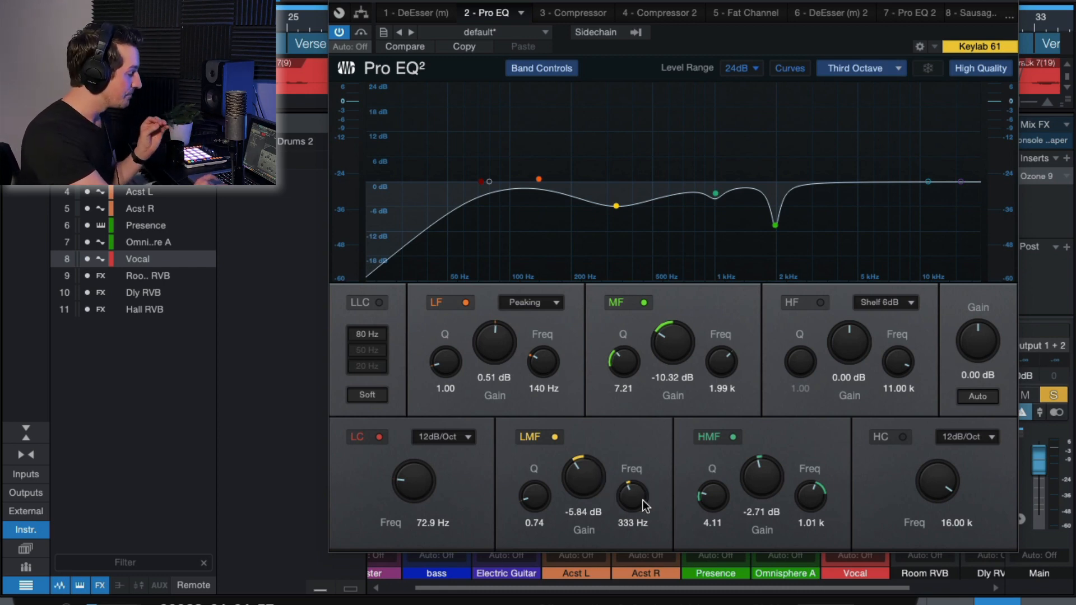
{"action": "mouse_move", "coordinate": [637, 503]}
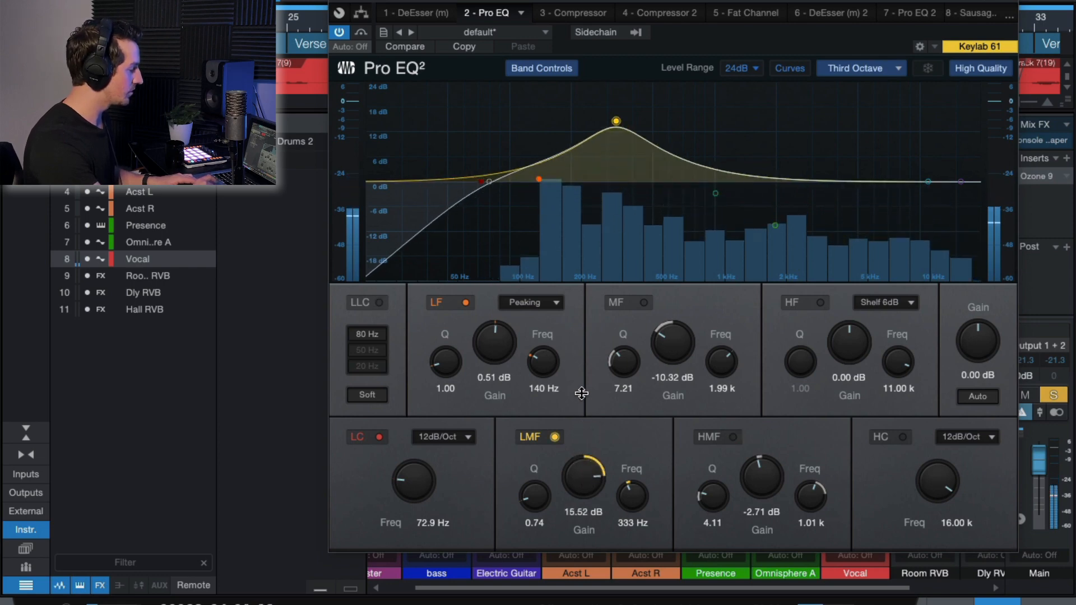
{"action": "left_click_drag", "start_coordinate": [585, 488], "coordinate": [584, 481]}
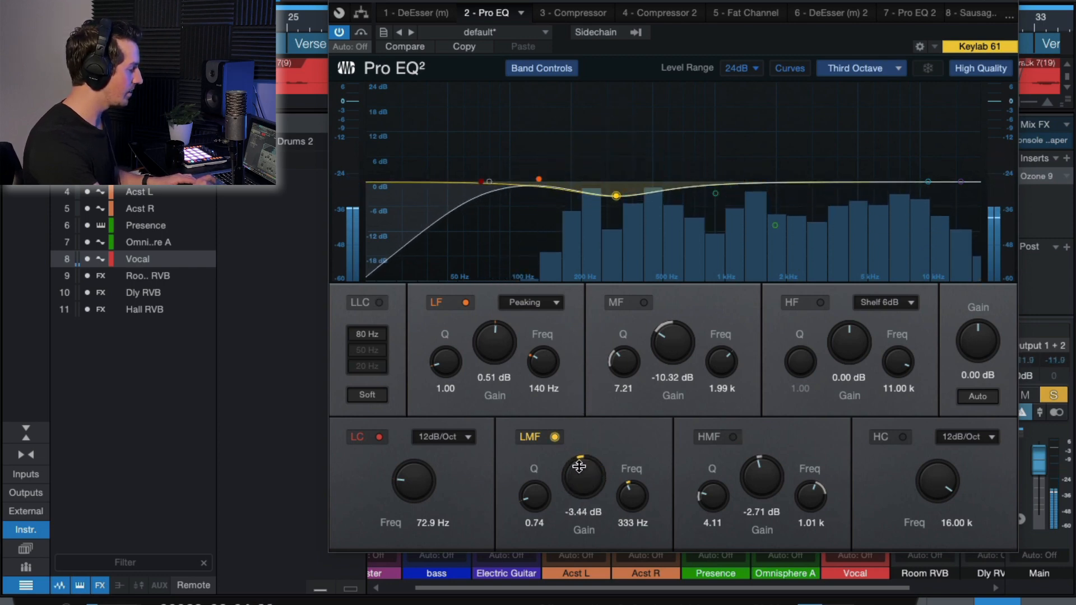
{"action": "left_click_drag", "start_coordinate": [583, 475], "coordinate": [583, 488]}
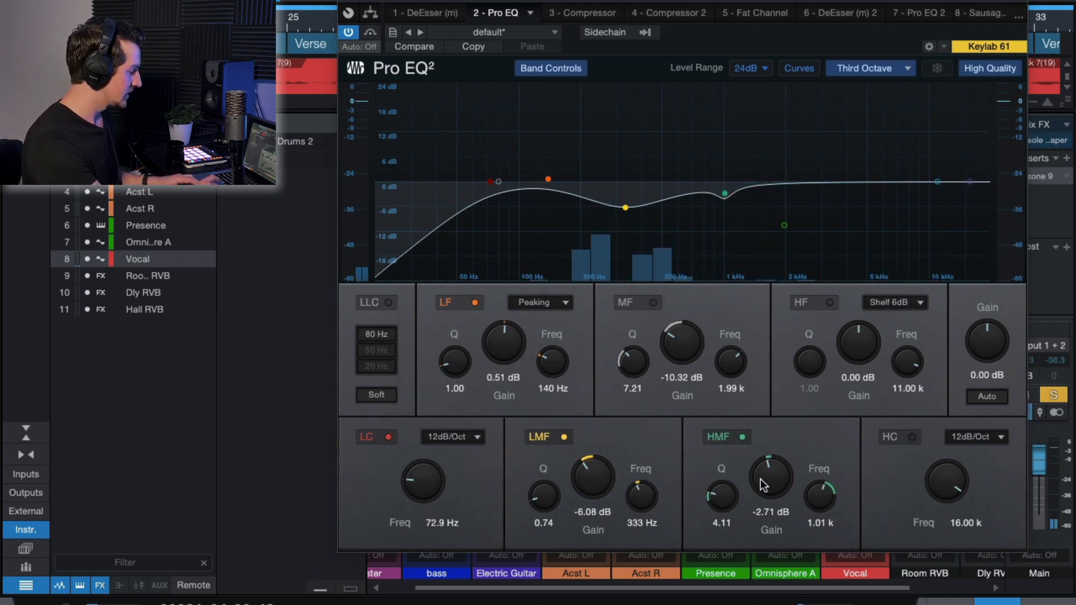
- Sweep the 1 kHz HMF band from big boost to deep cut and settle it around -3 dB
{"action": "left_click_drag", "start_coordinate": [770, 484], "coordinate": [770, 460]}
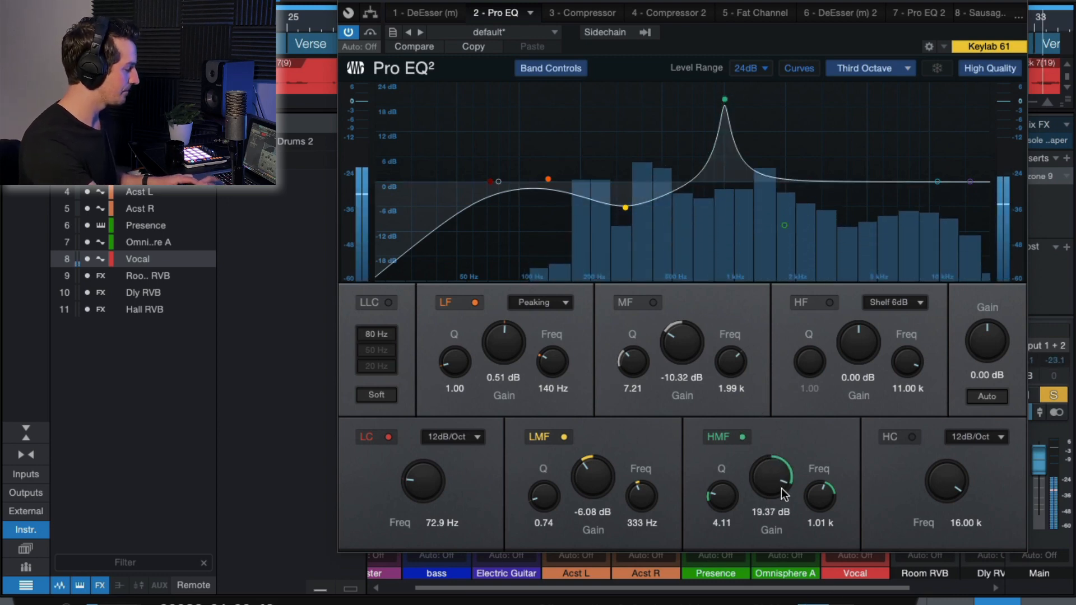
{"action": "left_click_drag", "start_coordinate": [770, 484], "coordinate": [776, 474]}
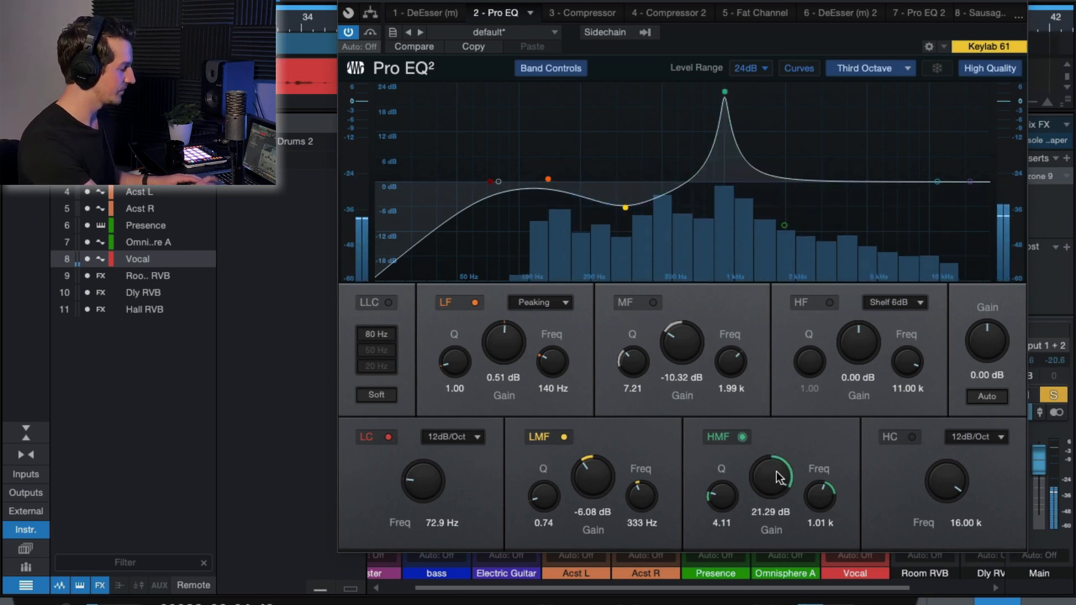
{"action": "left_click_drag", "start_coordinate": [770, 475], "coordinate": [770, 508]}
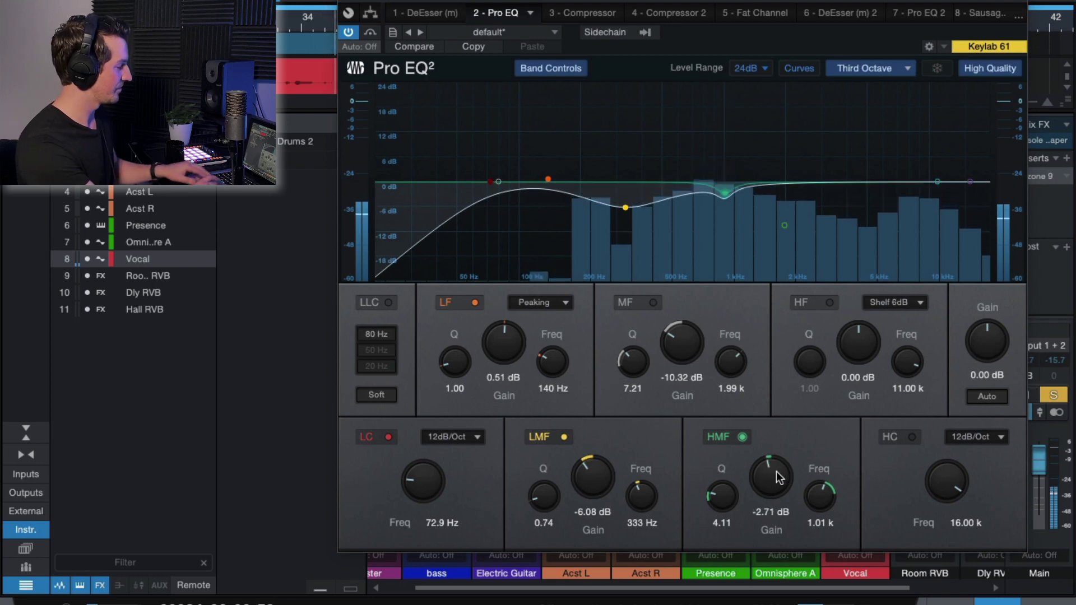
{"action": "left_click_drag", "start_coordinate": [770, 478], "coordinate": [770, 521]}
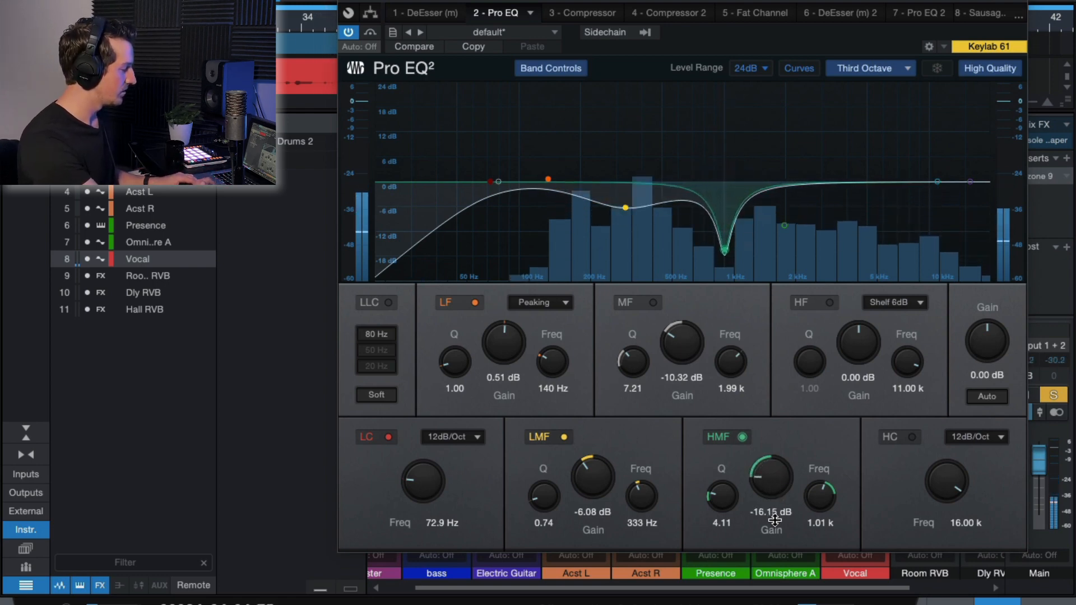
{"action": "left_click_drag", "start_coordinate": [770, 478], "coordinate": [770, 466]}
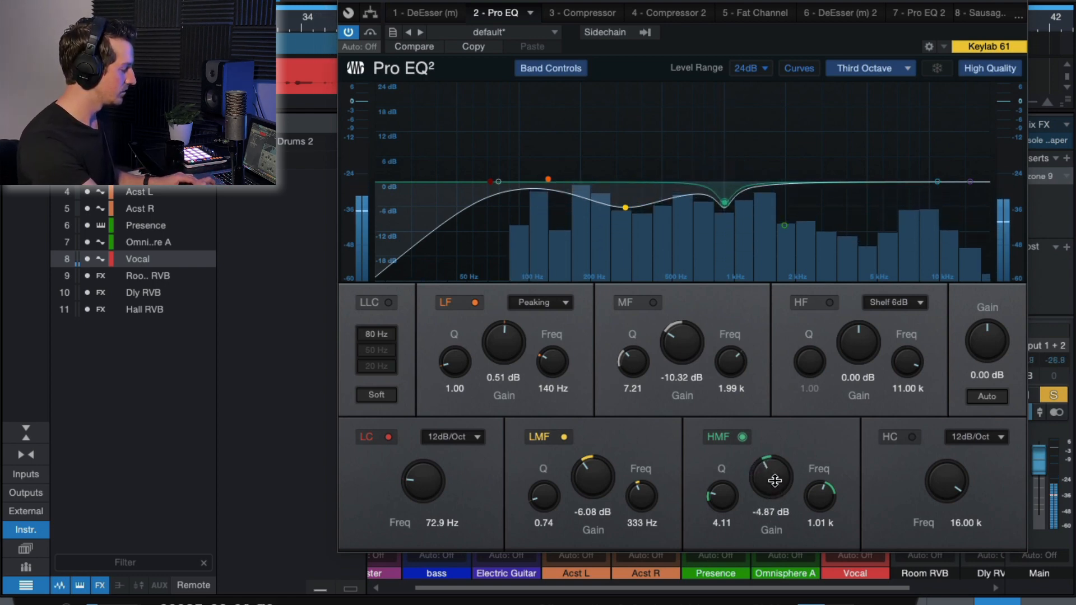
{"action": "left_click_drag", "start_coordinate": [771, 481], "coordinate": [775, 473]}
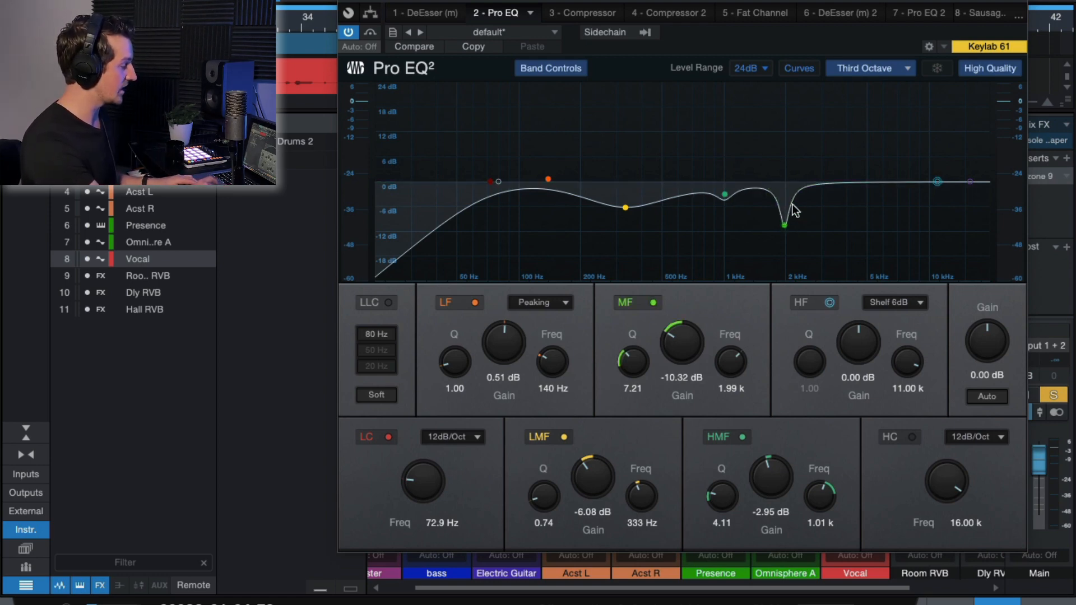
{"action": "mouse_move", "coordinate": [785, 245]}
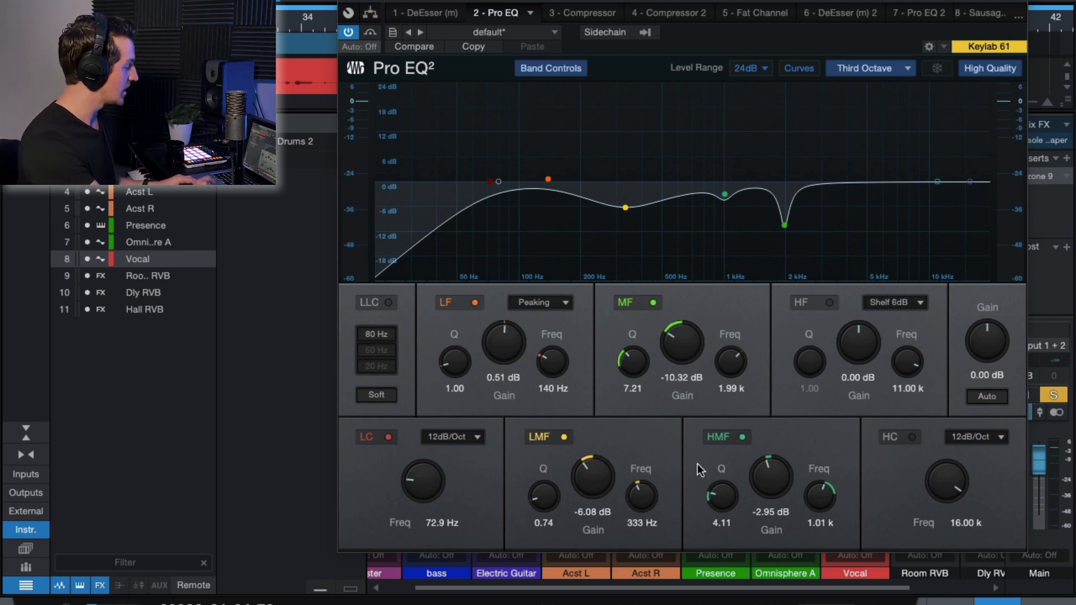
{"action": "mouse_move", "coordinate": [664, 332]}
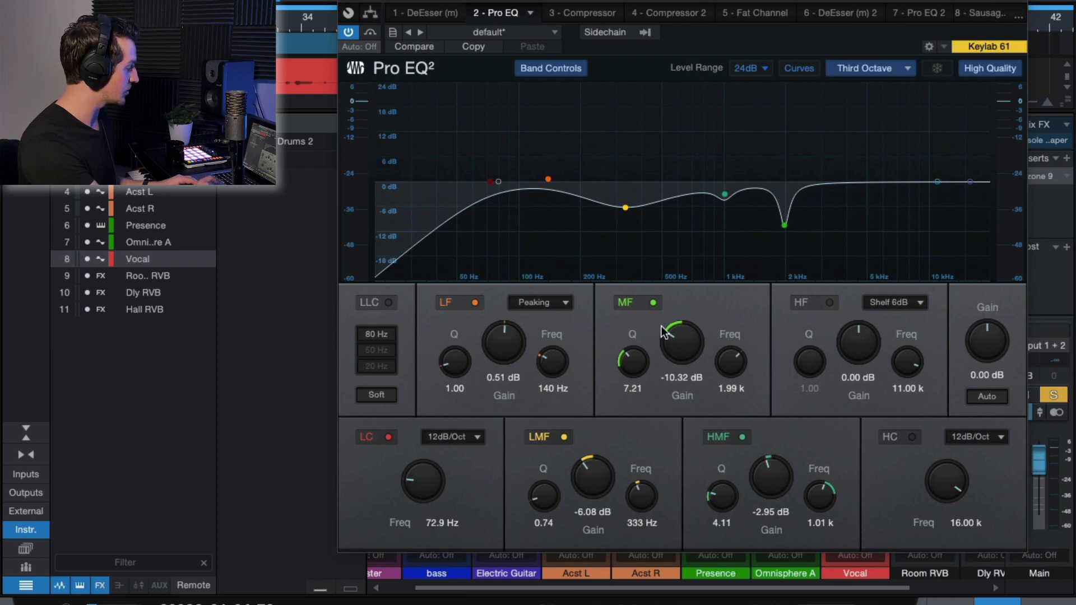
{"action": "mouse_move", "coordinate": [687, 345]}
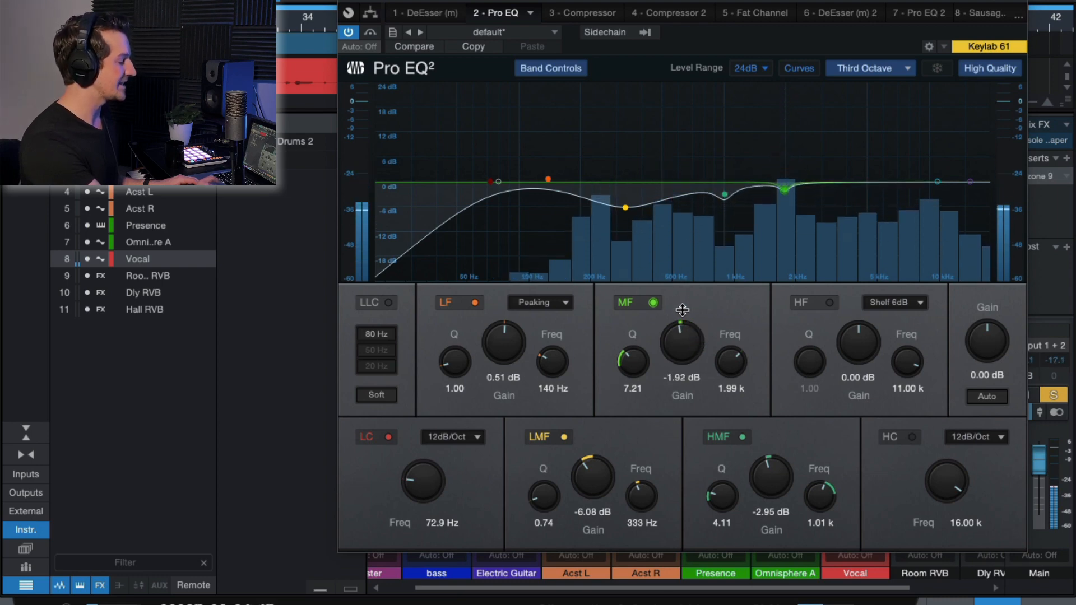
- Lift the 2 kHz MF notch nearly flat to compare, then restore it to about -11 dB
{"action": "left_click_drag", "start_coordinate": [683, 334], "coordinate": [683, 350]}
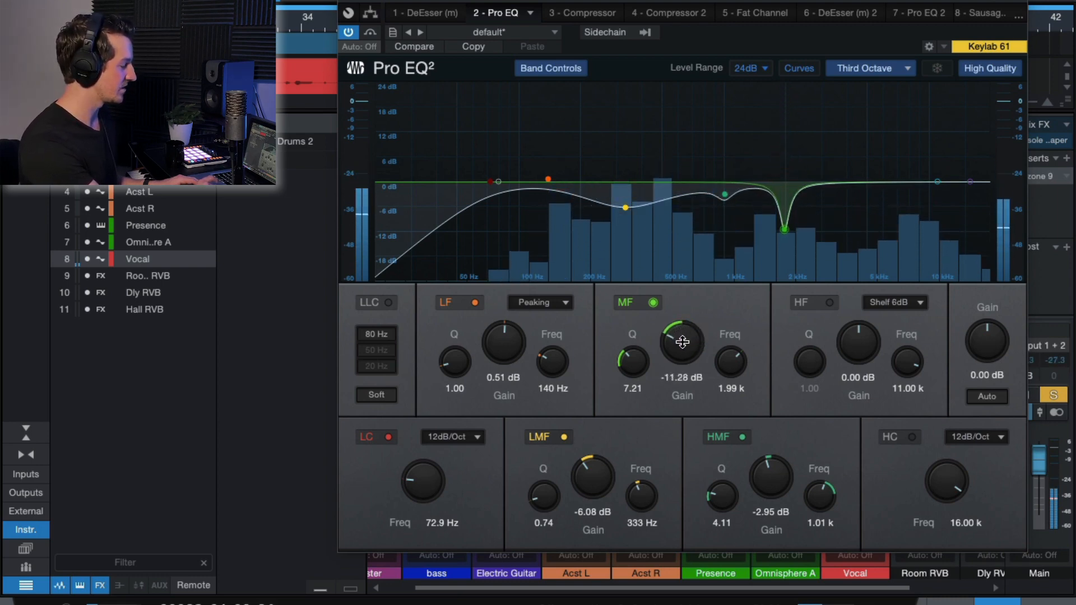
{"action": "left_click_drag", "start_coordinate": [681, 343], "coordinate": [682, 340]}
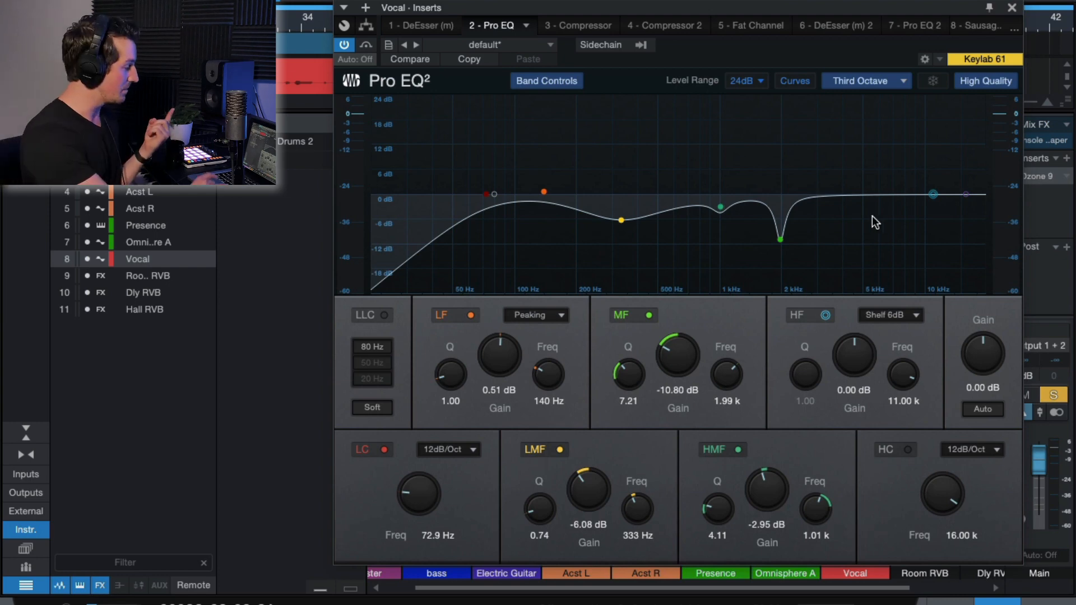
{"action": "mouse_move", "coordinate": [807, 231]}
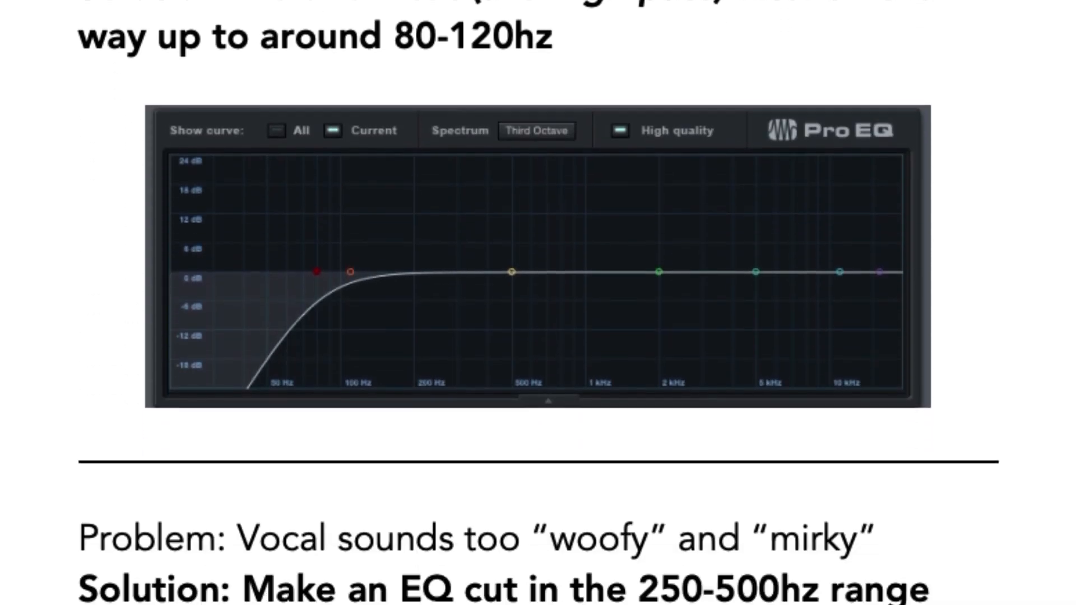
{"action": "scroll", "scroll_direction": "down", "scroll_amount": 3}
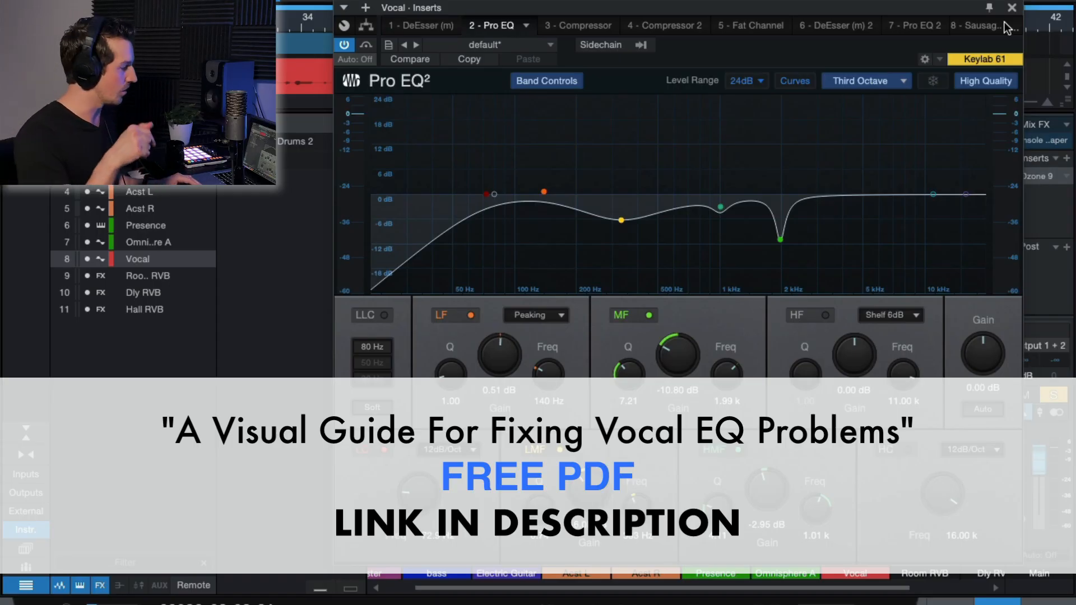
- Show the 3 - Compressor insert at 7.4:1 ratio and -36.40 dB threshold
{"action": "left_click", "coordinate": [1009, 6]}
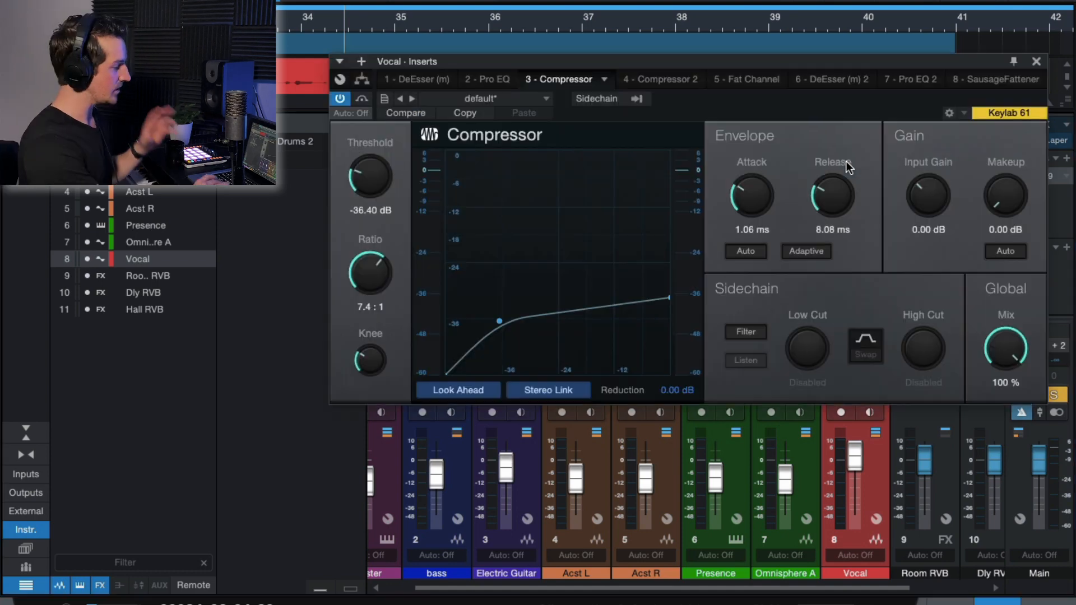
{"action": "mouse_move", "coordinate": [830, 202]}
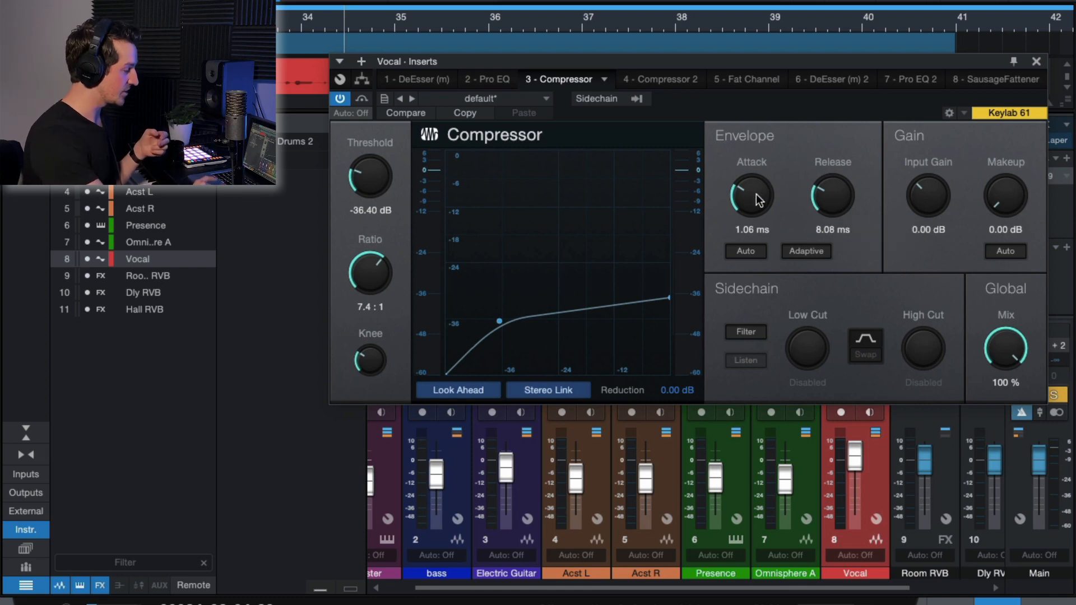
{"action": "mouse_move", "coordinate": [382, 285]}
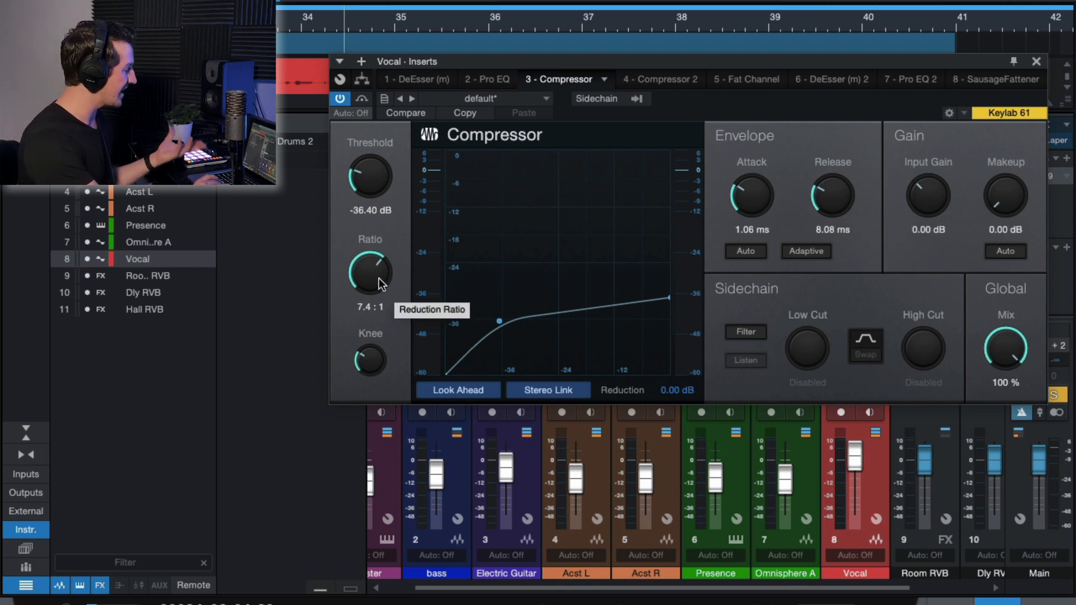
{"action": "mouse_move", "coordinate": [374, 182]}
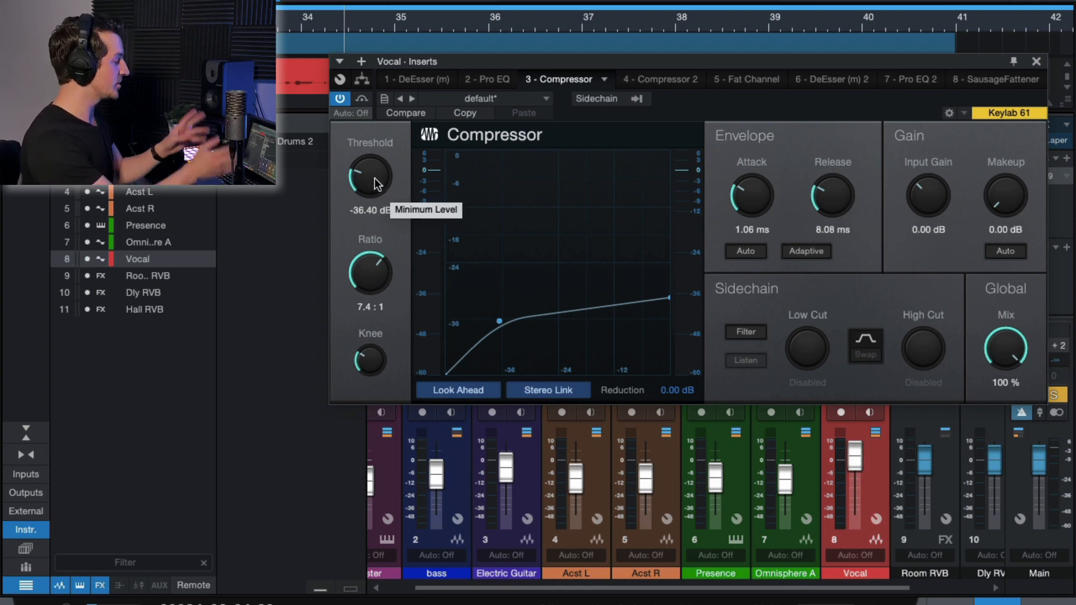
{"action": "mouse_move", "coordinate": [719, 171]}
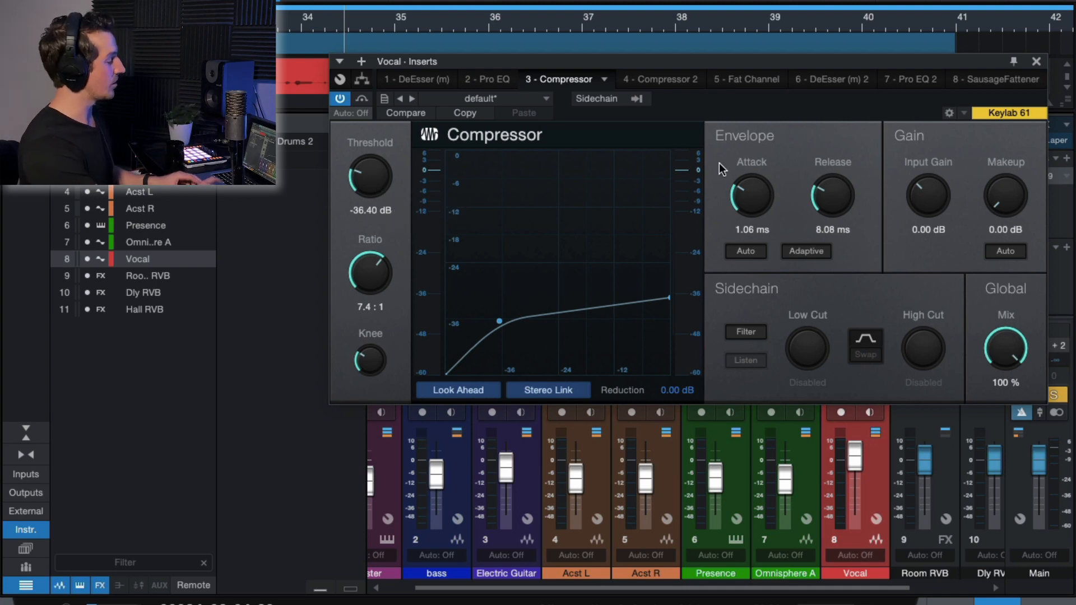
{"action": "mouse_move", "coordinate": [796, 168]}
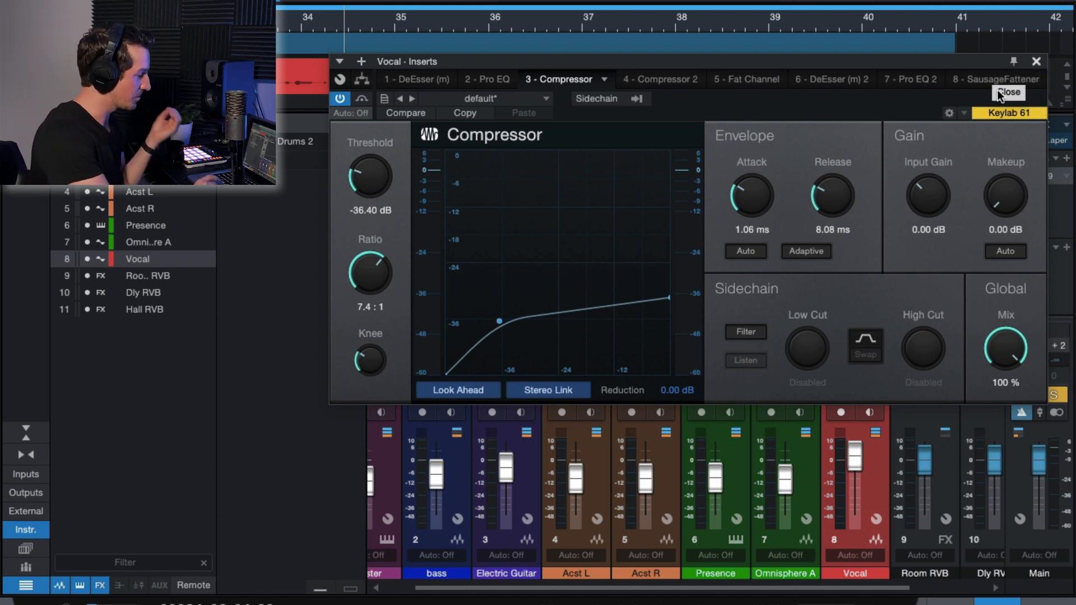
{"action": "mouse_move", "coordinate": [908, 181]}
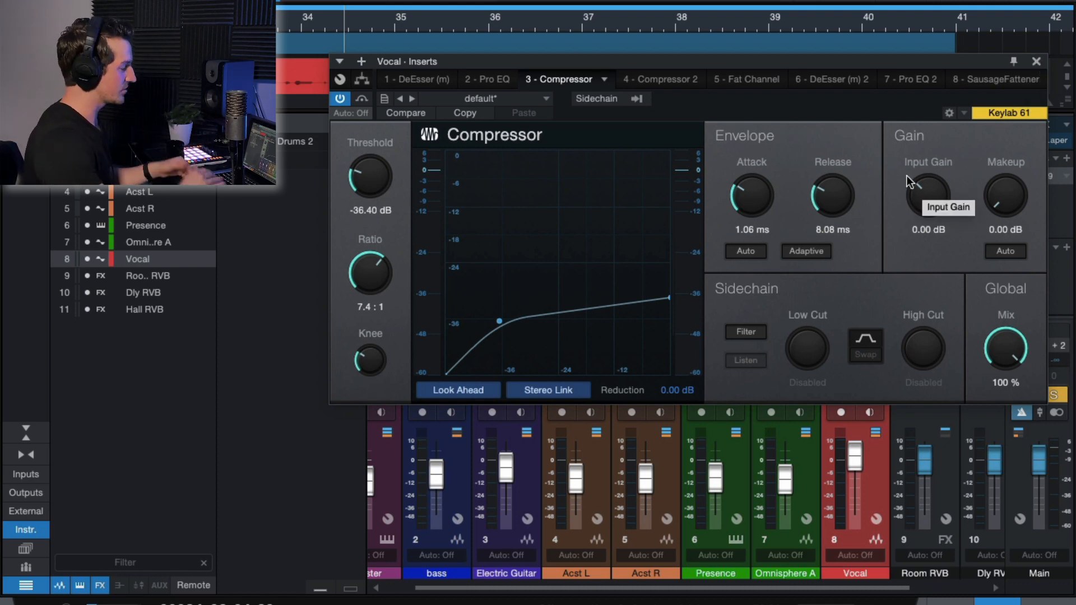
{"action": "mouse_move", "coordinate": [1054, 130]}
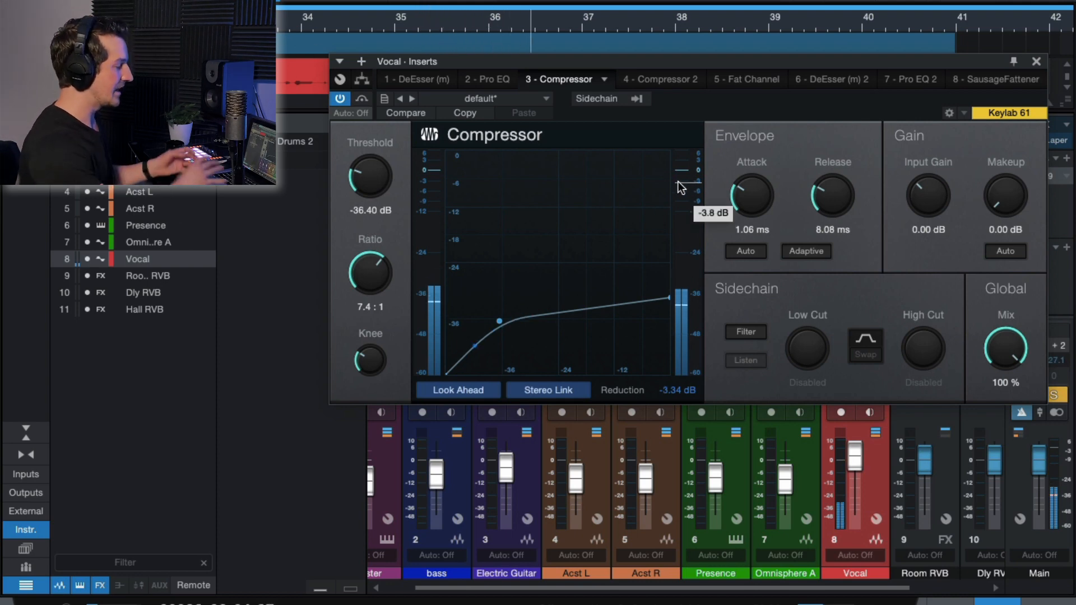
{"action": "mouse_move", "coordinate": [1001, 238]}
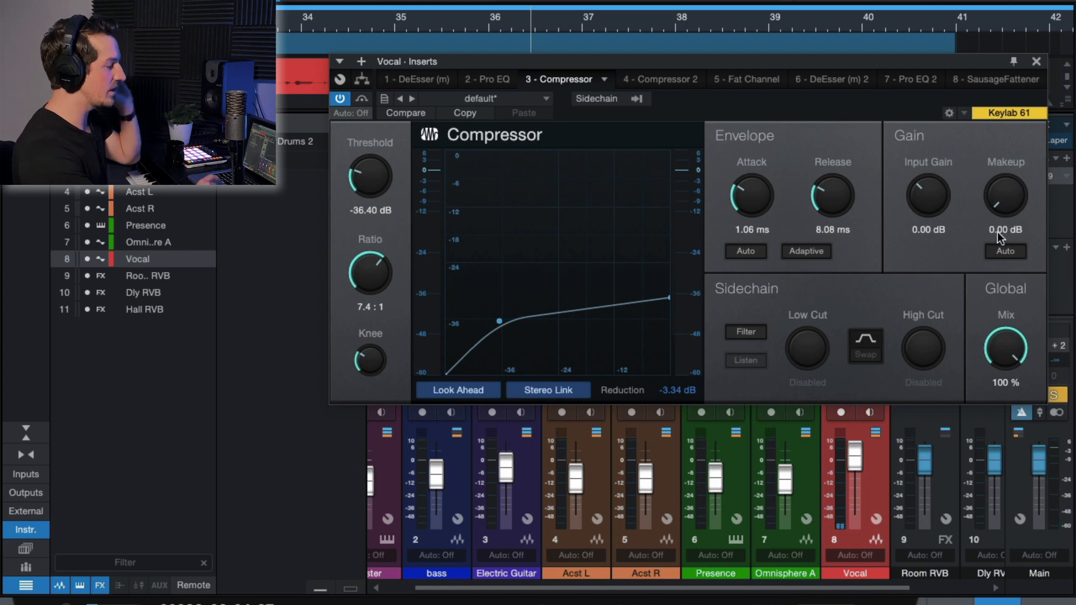
{"action": "mouse_move", "coordinate": [1036, 63]}
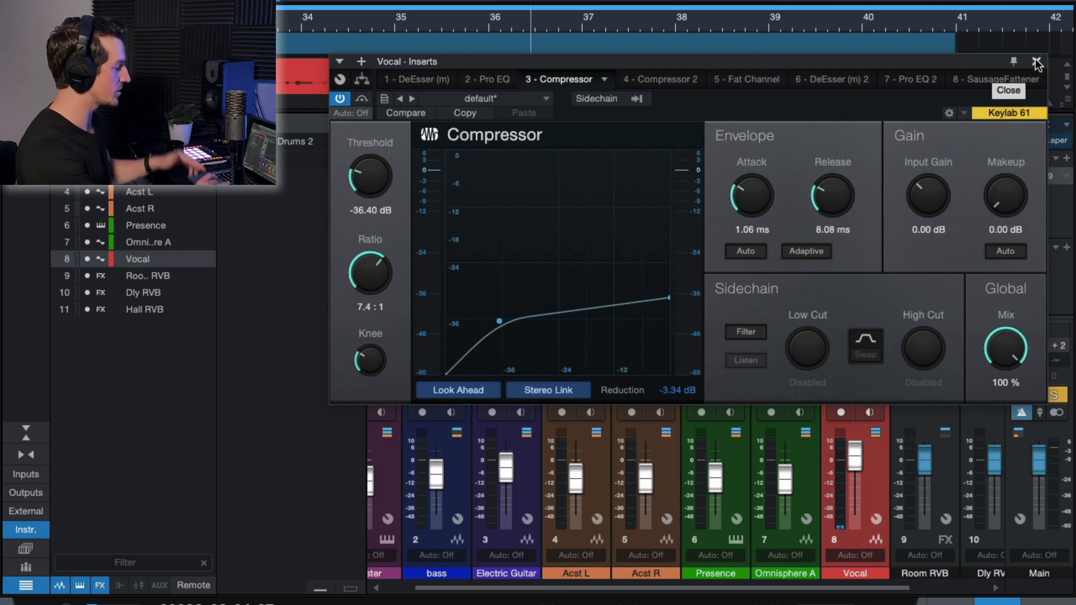
- Show the 4 - Compressor 2 insert at 1.1:1 ratio with 30 ms attack and release
{"action": "left_click", "coordinate": [1037, 62]}
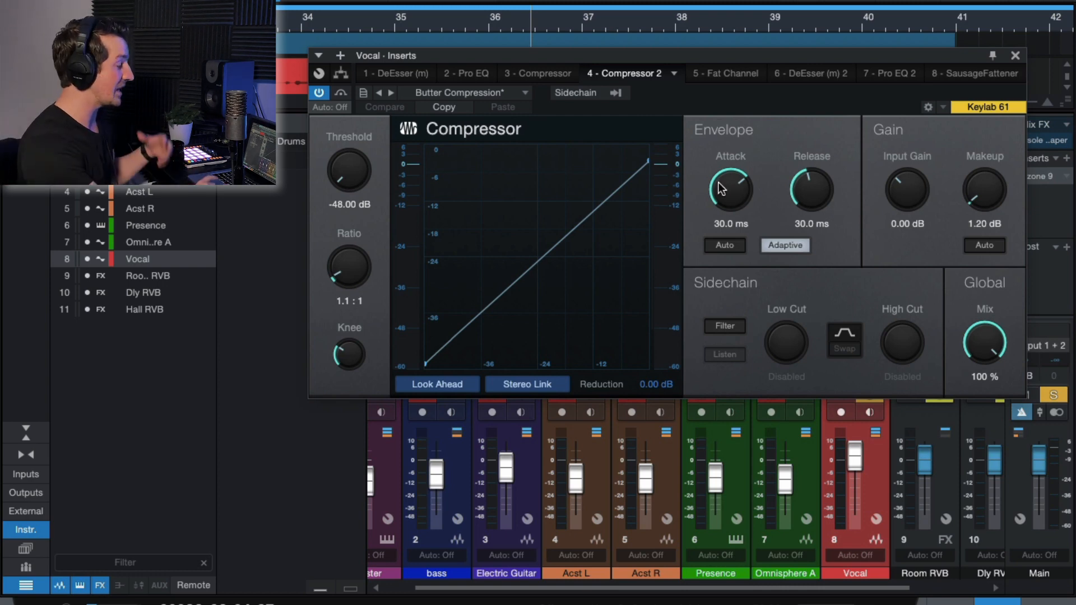
{"action": "mouse_move", "coordinate": [820, 201]}
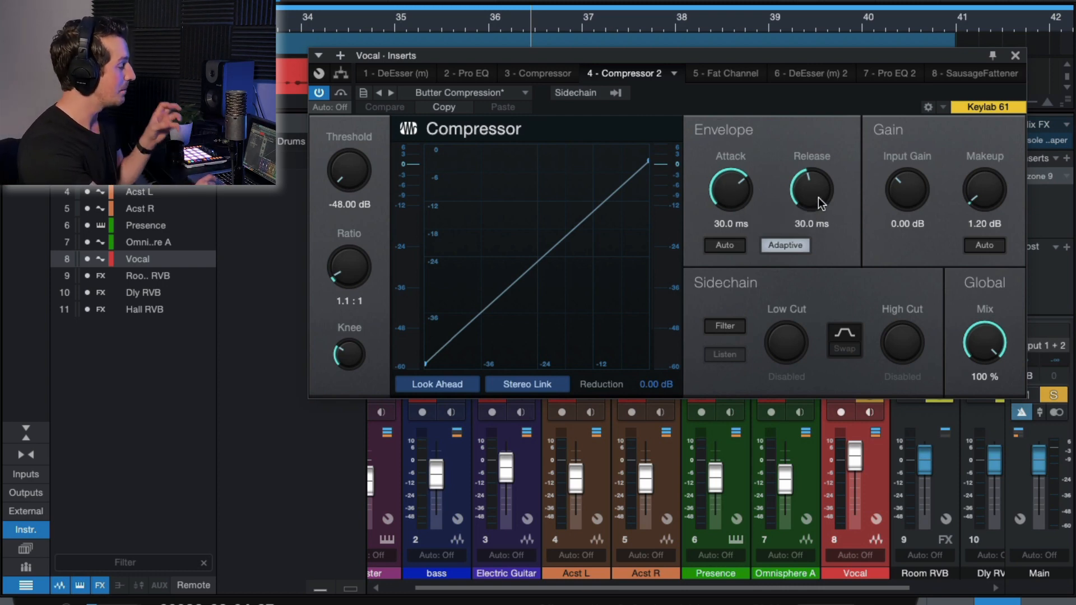
{"action": "mouse_move", "coordinate": [349, 171]}
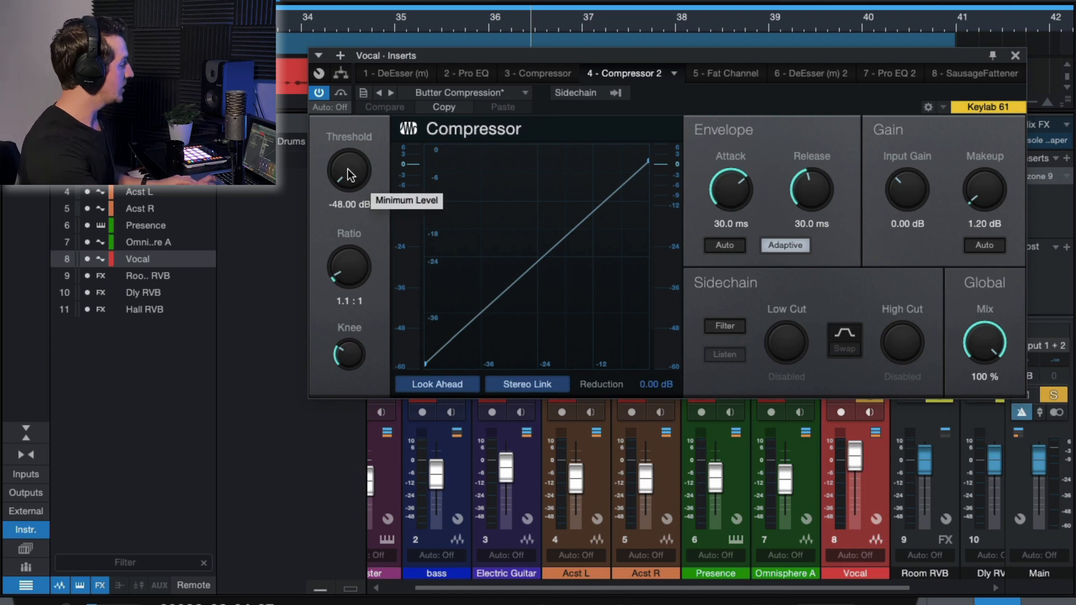
{"action": "mouse_move", "coordinate": [451, 103]}
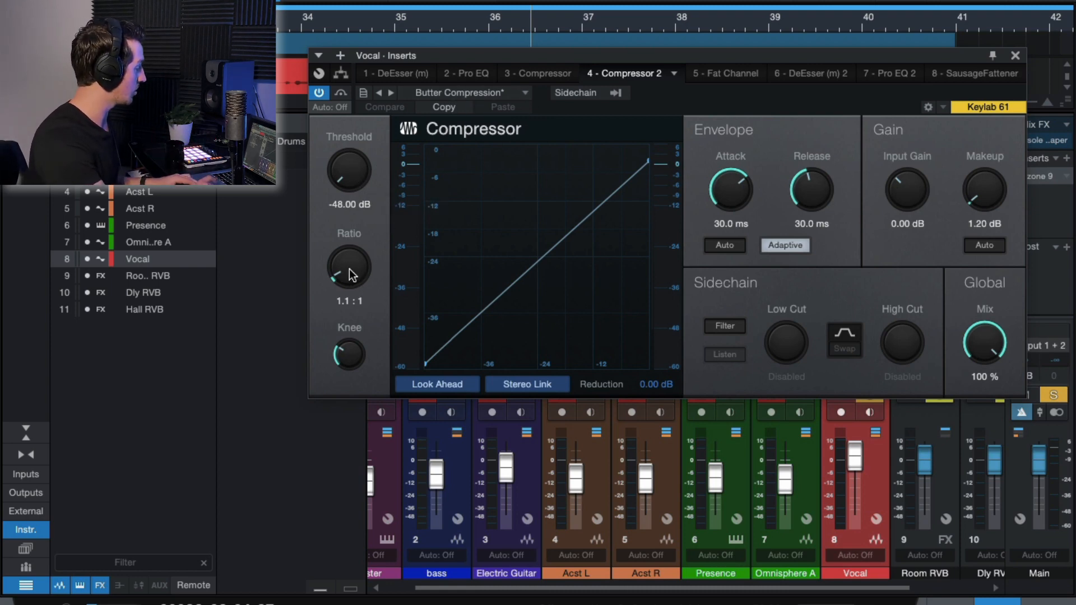
{"action": "mouse_move", "coordinate": [353, 172]}
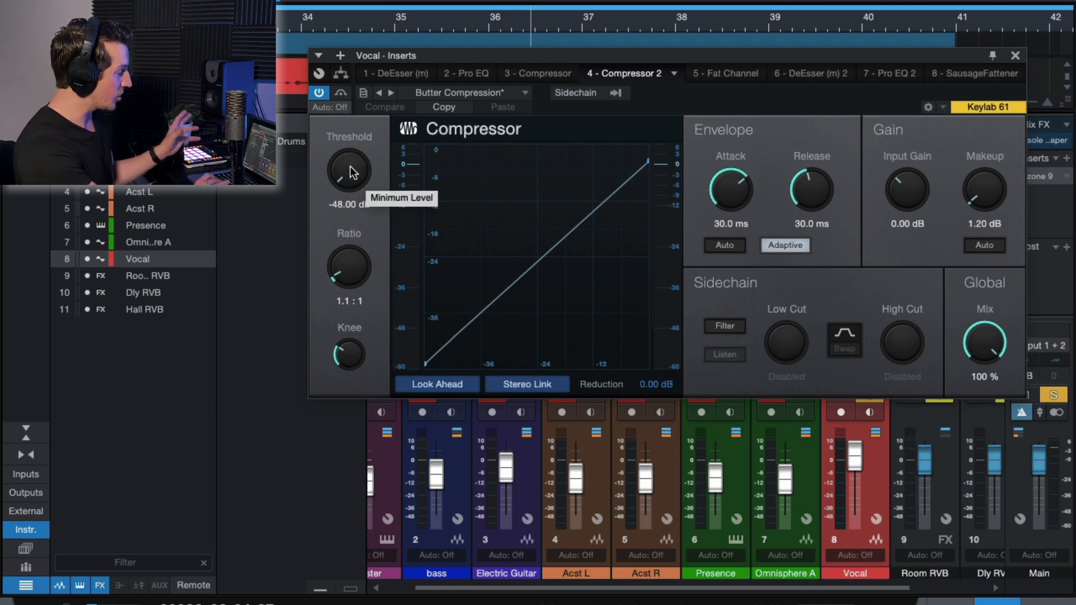
{"action": "mouse_move", "coordinate": [350, 273]}
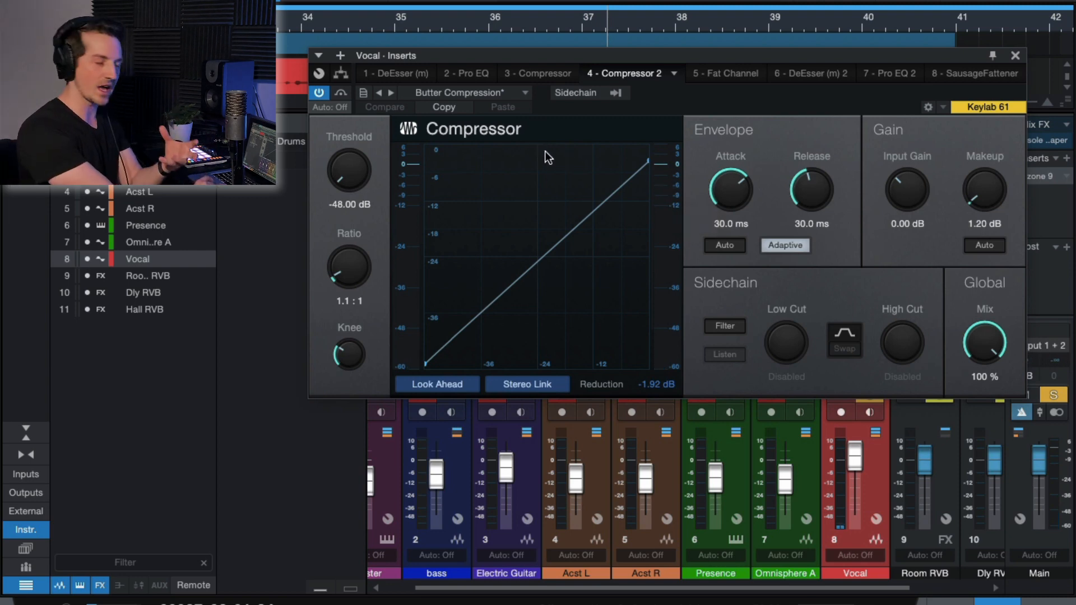
{"action": "mouse_move", "coordinate": [346, 172]}
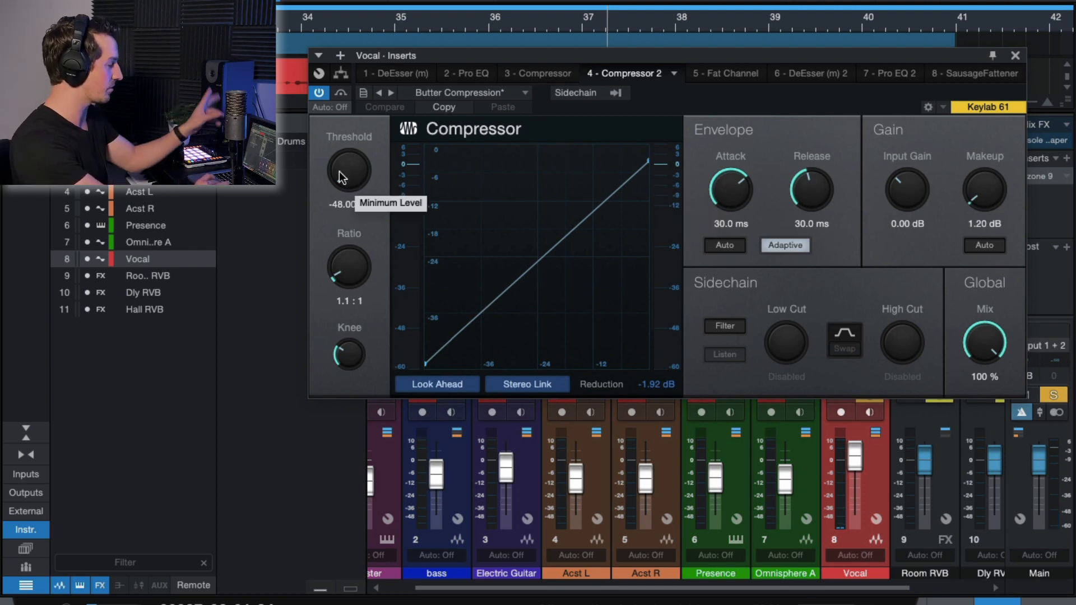
{"action": "mouse_move", "coordinate": [350, 271]}
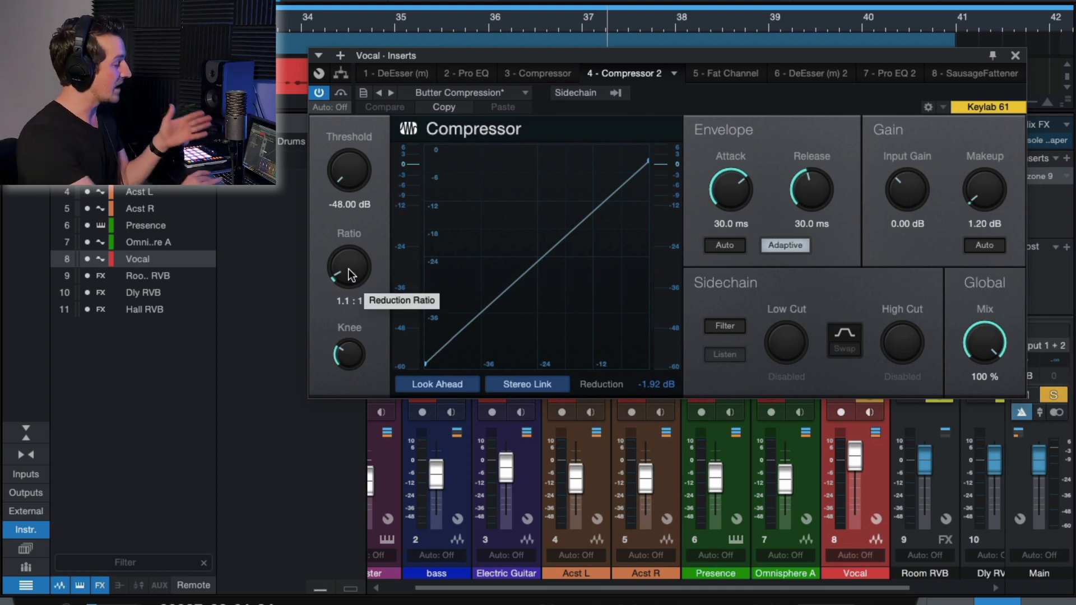
{"action": "mouse_move", "coordinate": [740, 196]}
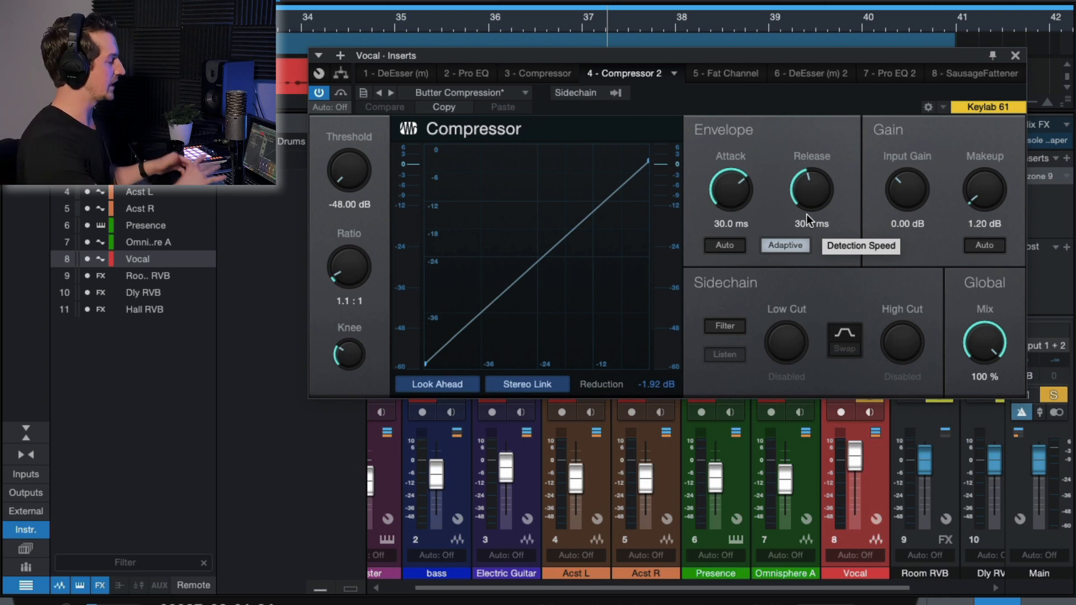
{"action": "left_click", "coordinate": [1013, 54]}
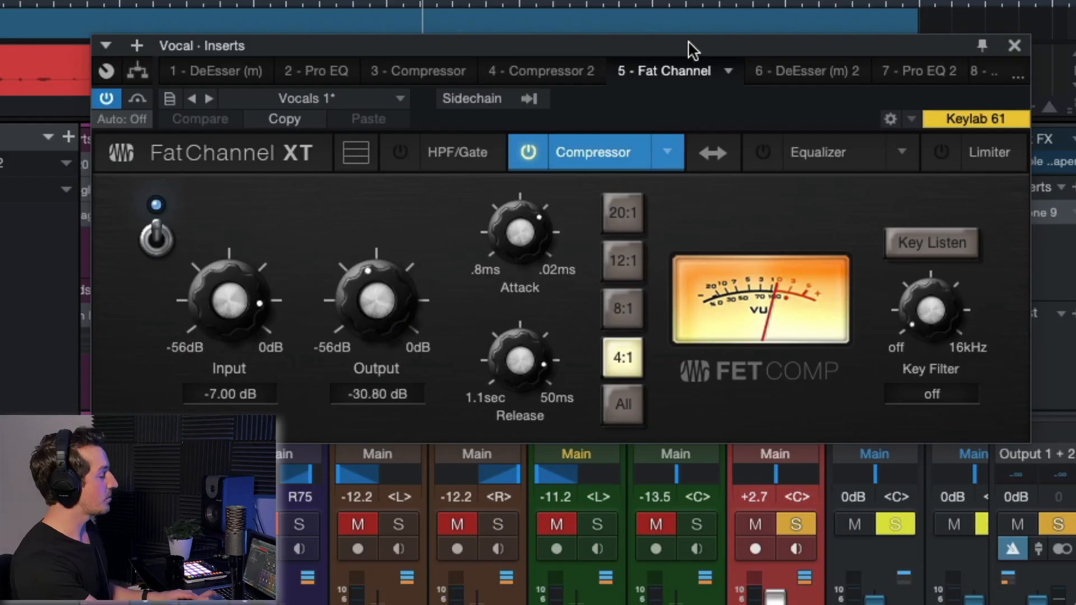
{"action": "mouse_move", "coordinate": [862, 208]}
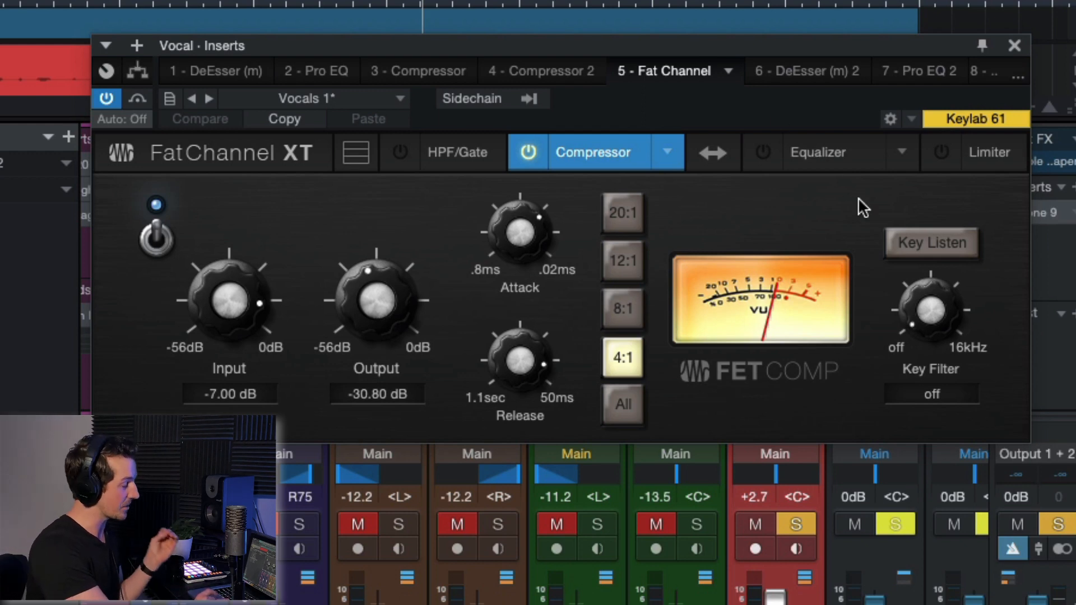
{"action": "mouse_move", "coordinate": [753, 326]}
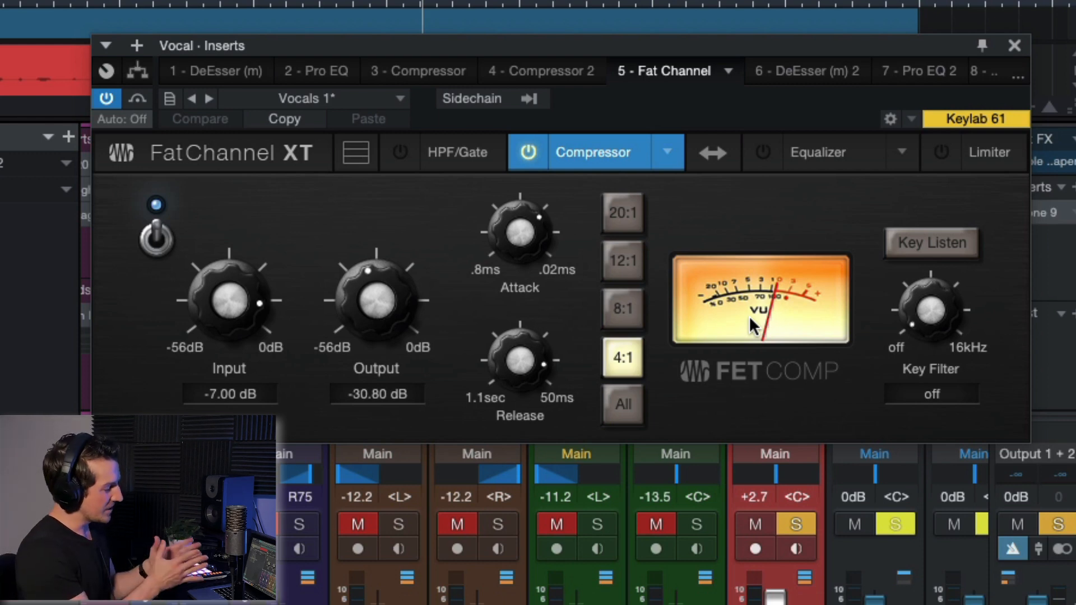
{"action": "mouse_move", "coordinate": [500, 47]}
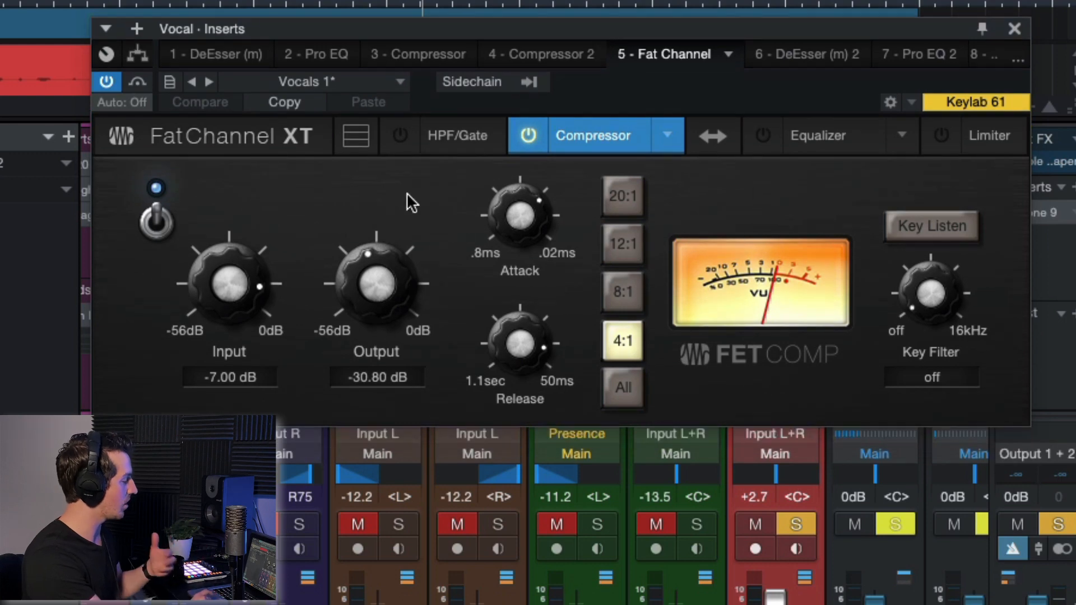
{"action": "mouse_move", "coordinate": [735, 360]}
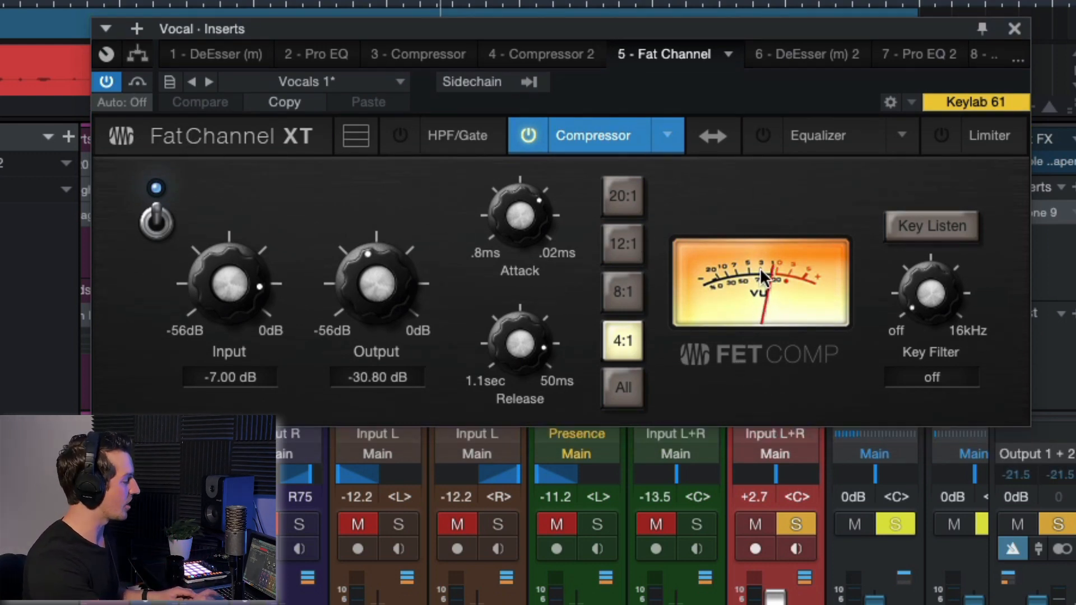
{"action": "mouse_move", "coordinate": [727, 316]}
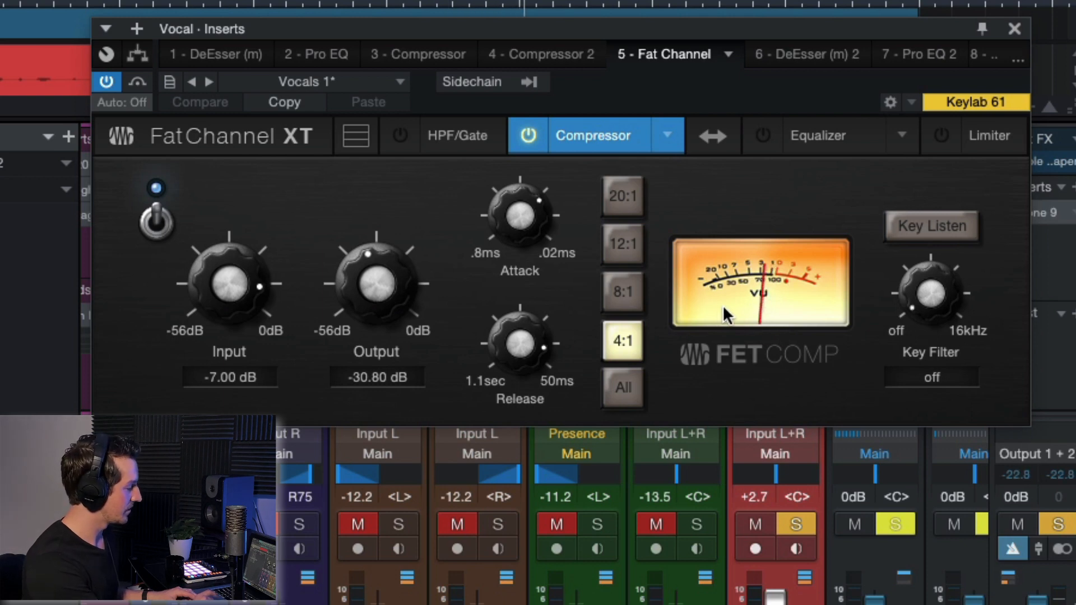
{"action": "mouse_move", "coordinate": [821, 293]}
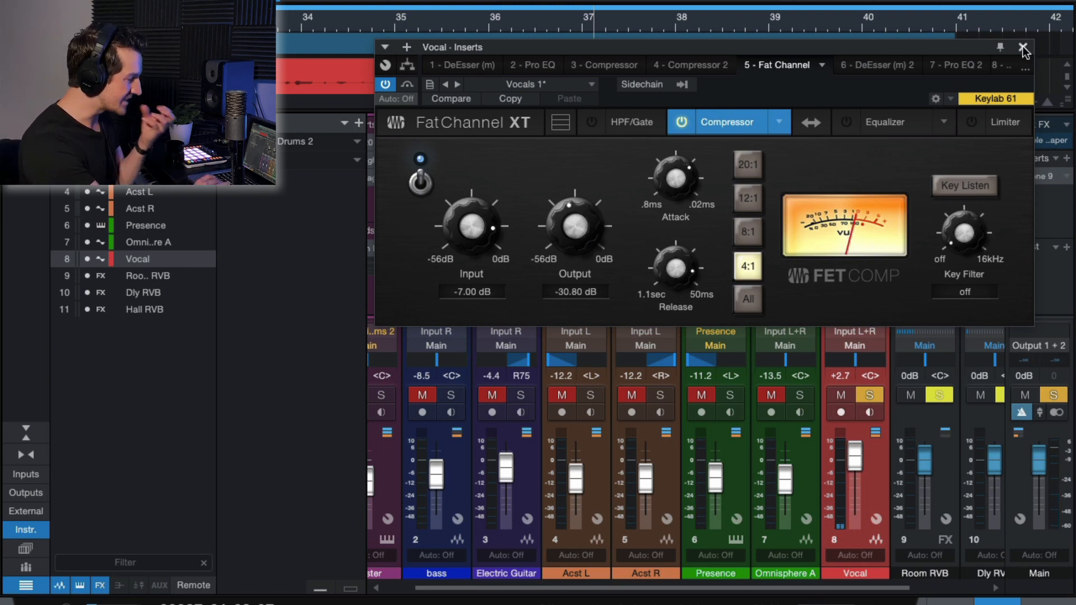
- Close the Vocal Inserts window to return to the full mixer
{"action": "left_click", "coordinate": [1023, 47]}
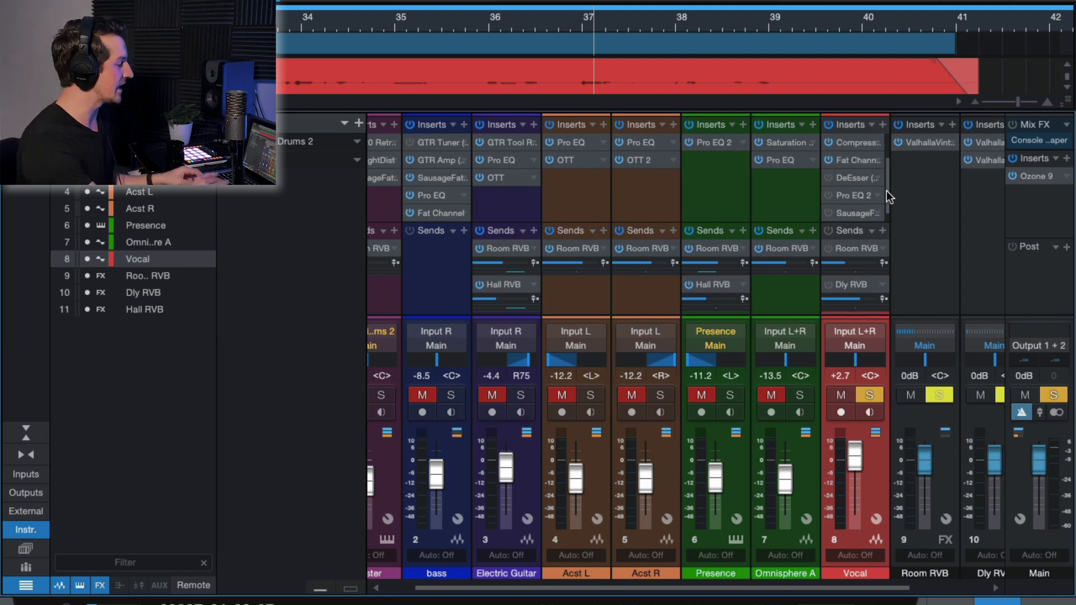
{"action": "mouse_move", "coordinate": [832, 181]}
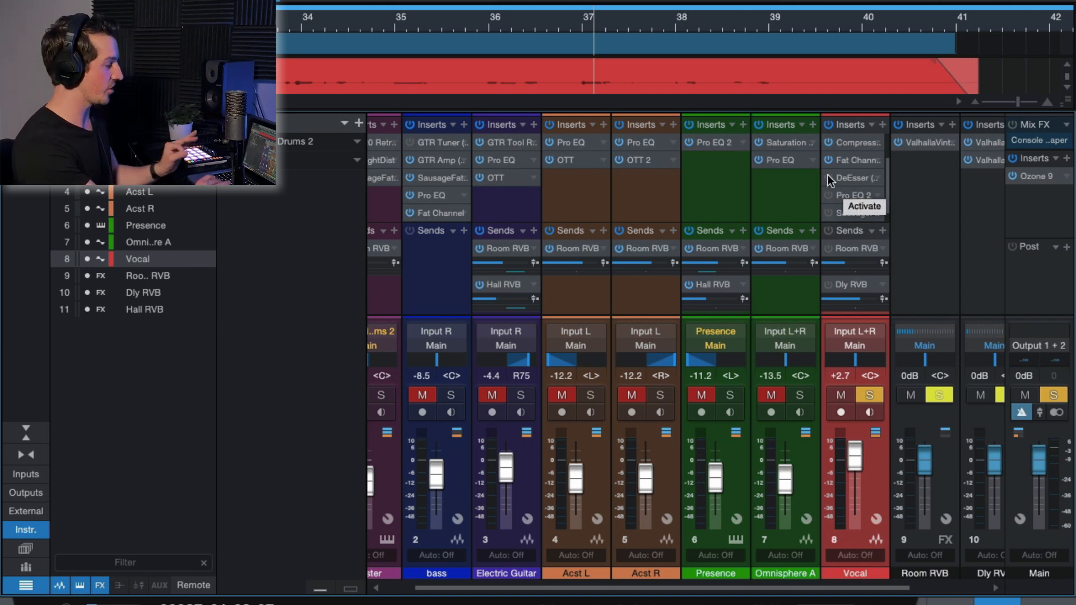
{"action": "mouse_move", "coordinate": [888, 199]}
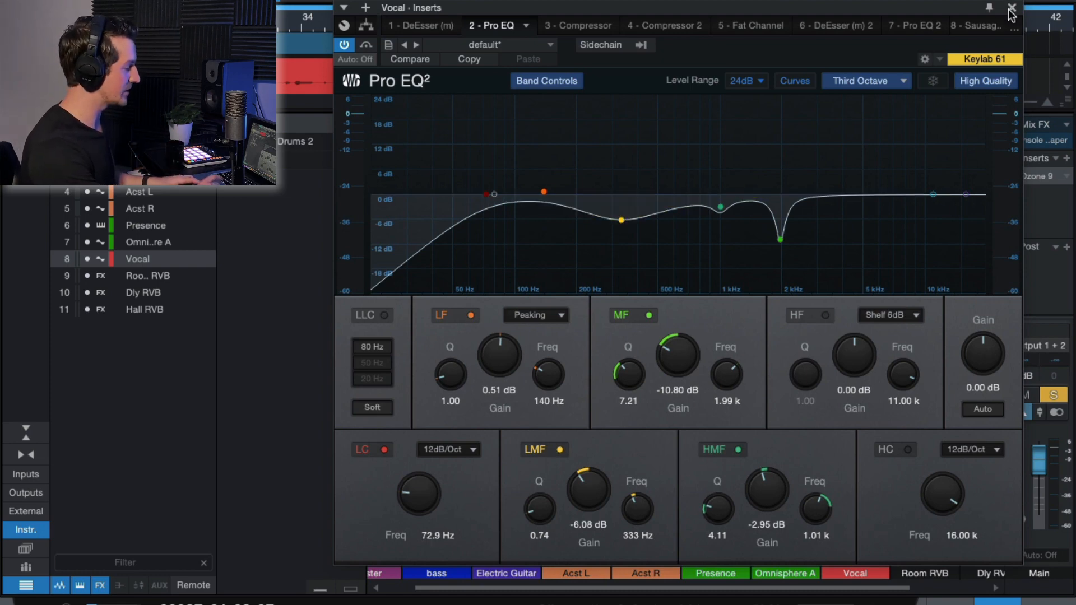
- Close the vocal's first Pro EQ before bringing up Pro EQ 2
{"action": "left_click", "coordinate": [1010, 7]}
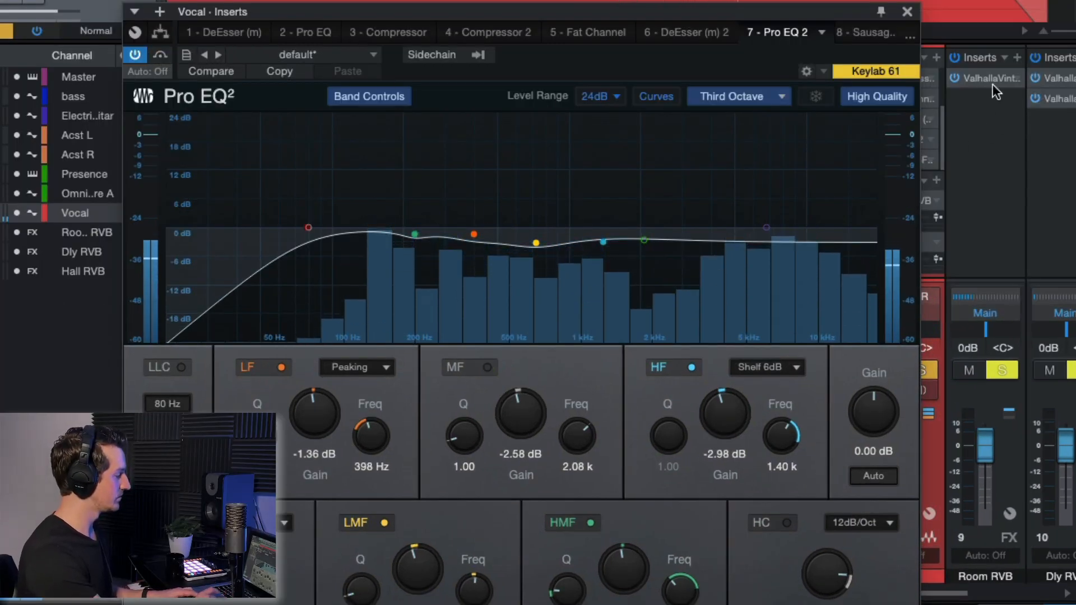
{"action": "left_click", "coordinate": [906, 11]}
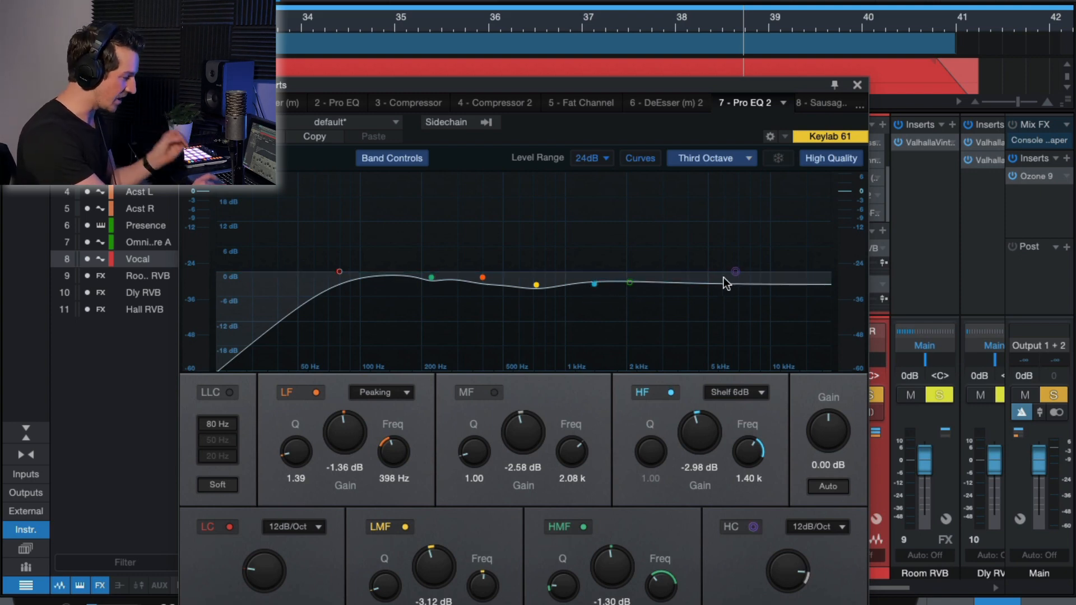
{"action": "left_click", "coordinate": [856, 85]}
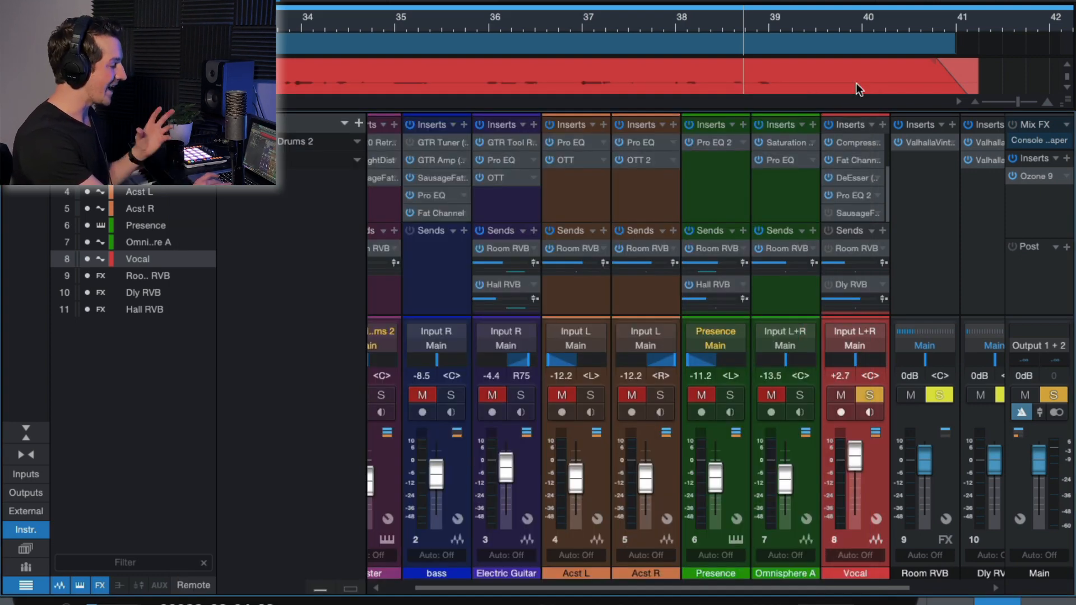
{"action": "mouse_move", "coordinate": [888, 217]}
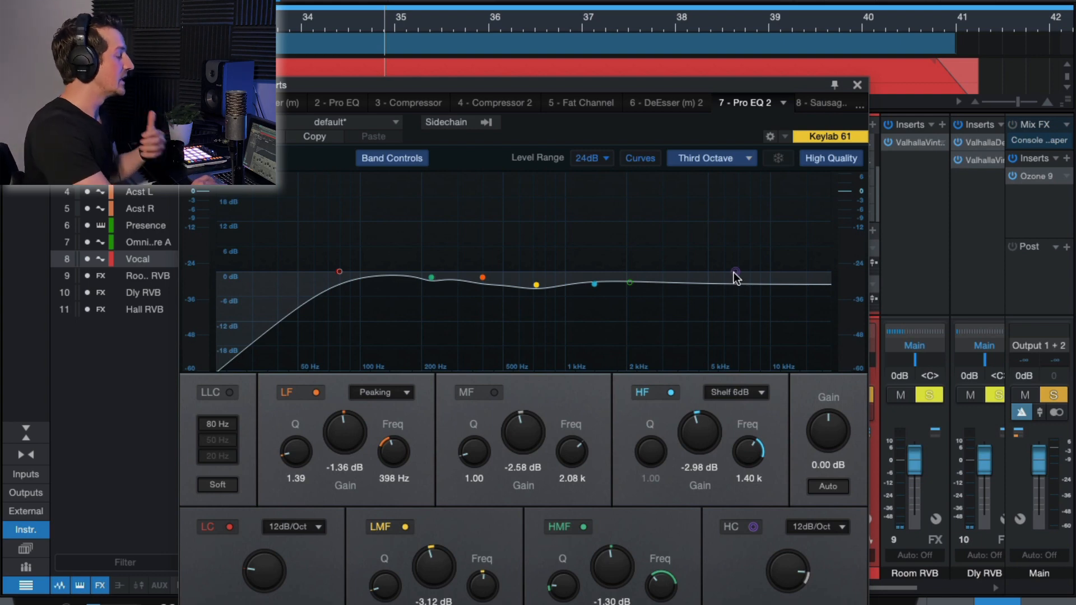
{"action": "left_click", "coordinate": [858, 86]}
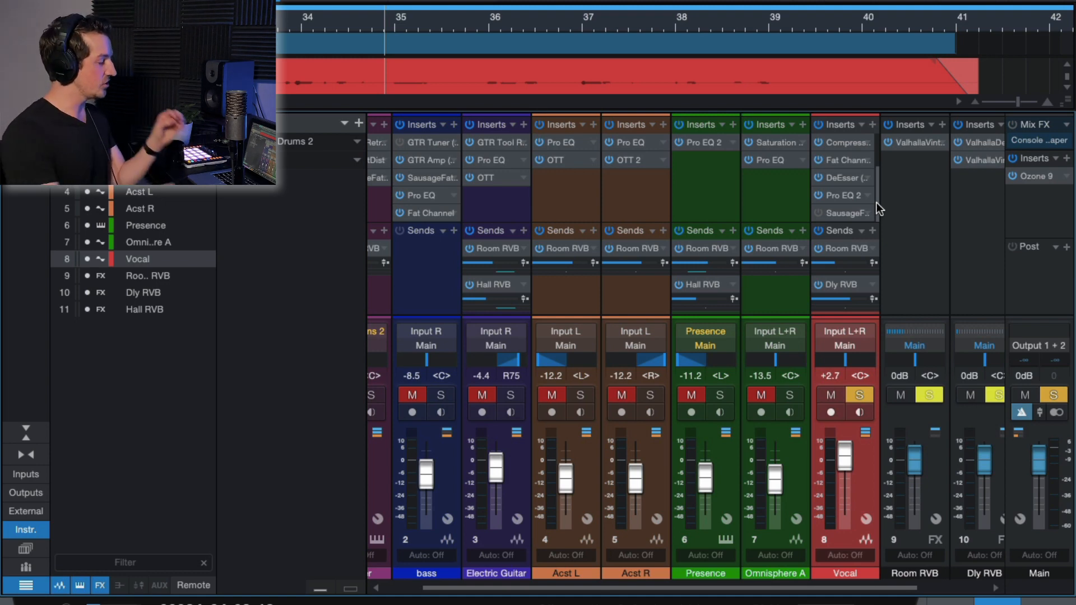
{"action": "left_click", "coordinate": [840, 195]}
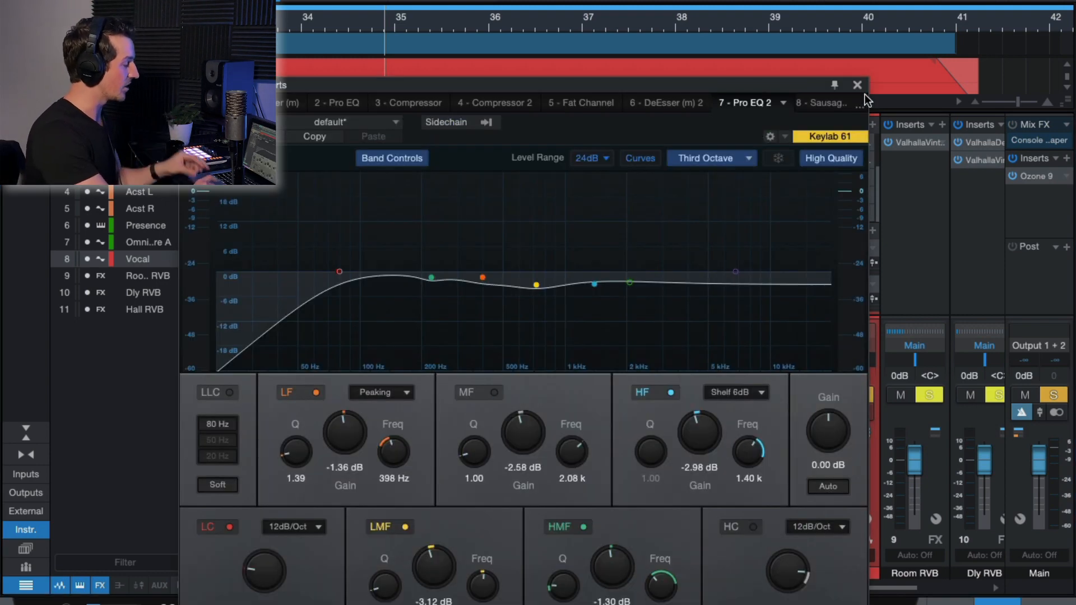
- Close Pro EQ 2, bypass-compare the SausageFattener and set its Color to about 33%
{"action": "left_click", "coordinate": [857, 85]}
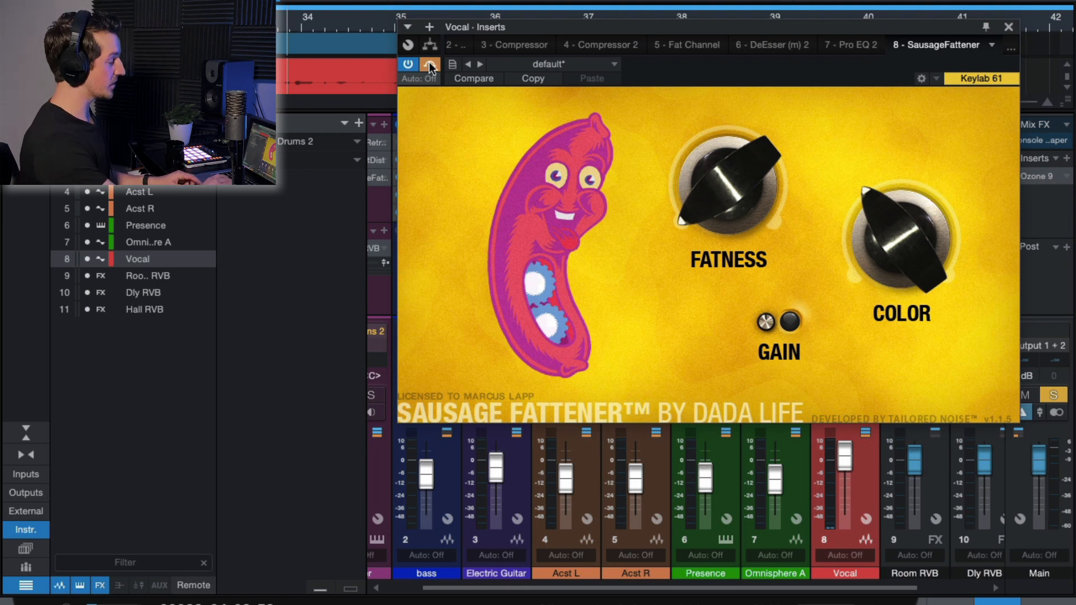
{"action": "left_click", "coordinate": [791, 323]}
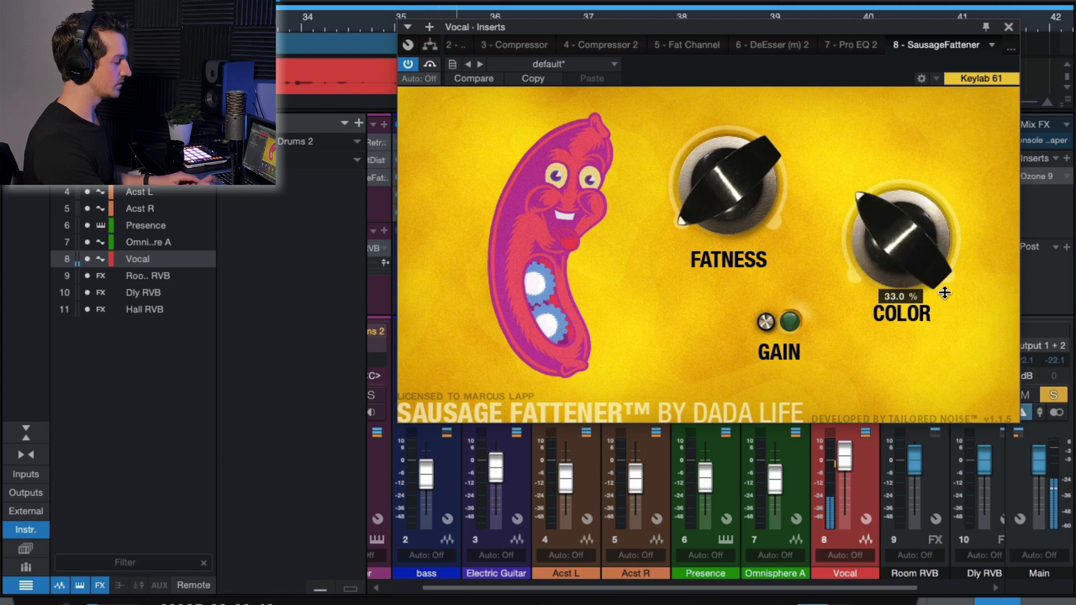
{"action": "left_click", "coordinate": [1006, 27]}
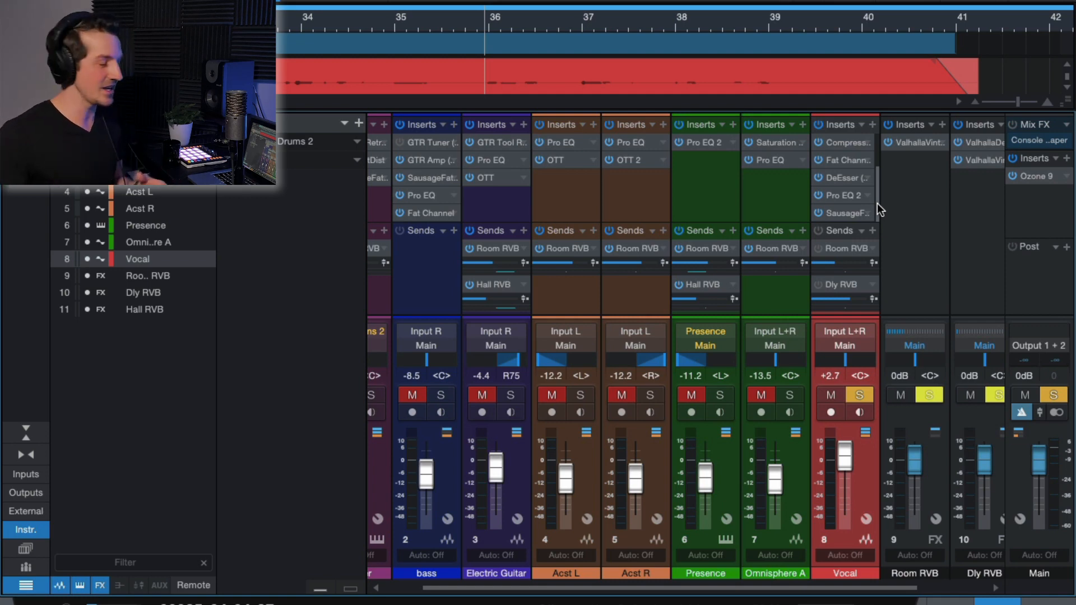
{"action": "mouse_move", "coordinate": [823, 231]}
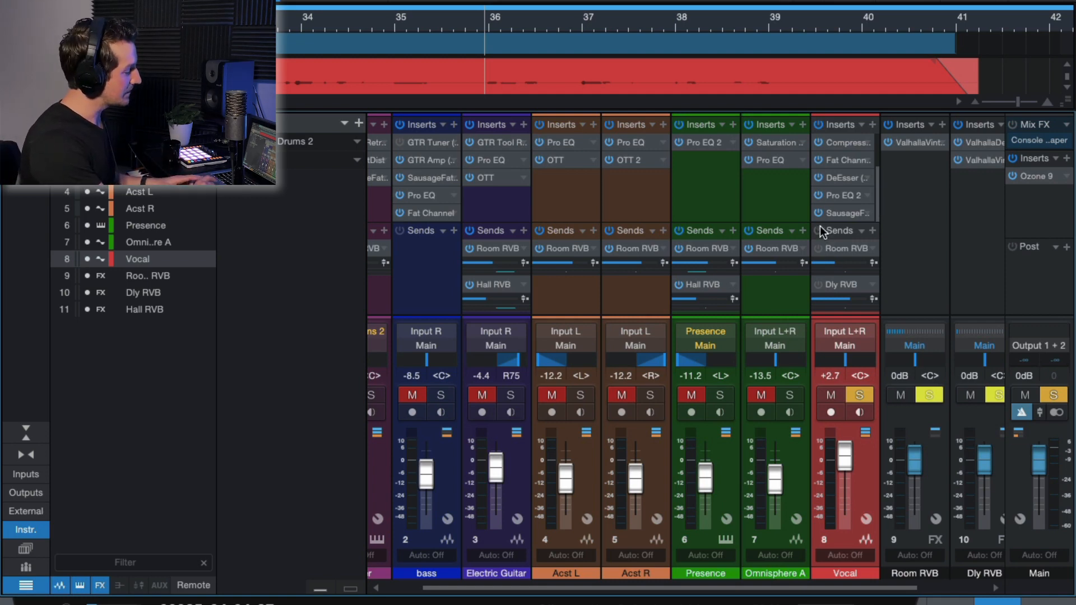
{"action": "mouse_move", "coordinate": [816, 252]}
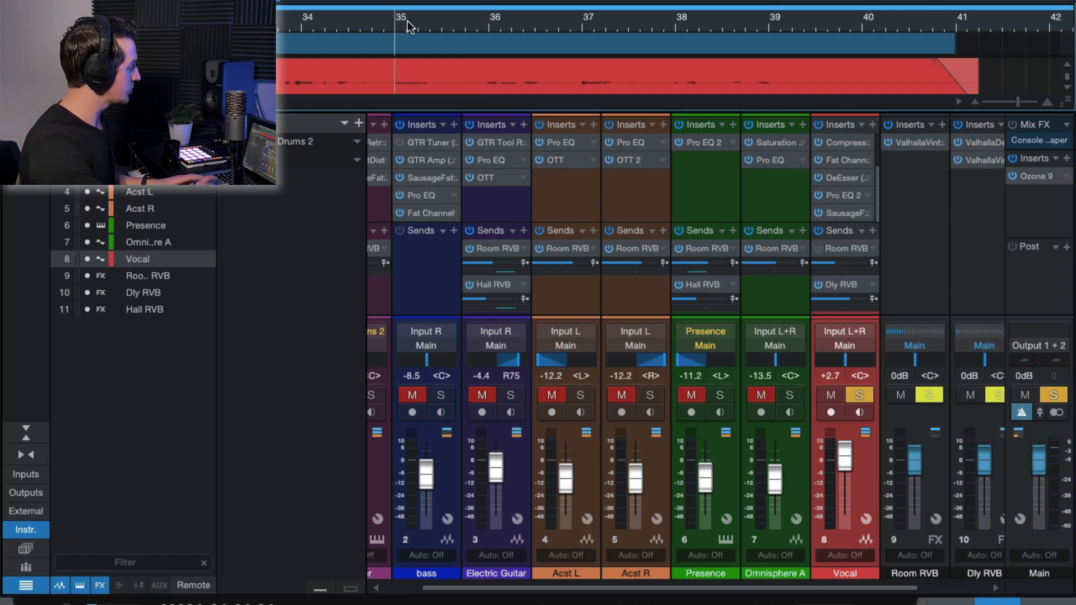
- Scroll the mixer right to bring the Dly RVB channel and its Valhalla delay insert into view
{"action": "scroll", "scroll_direction": "right", "scroll_amount": 3}
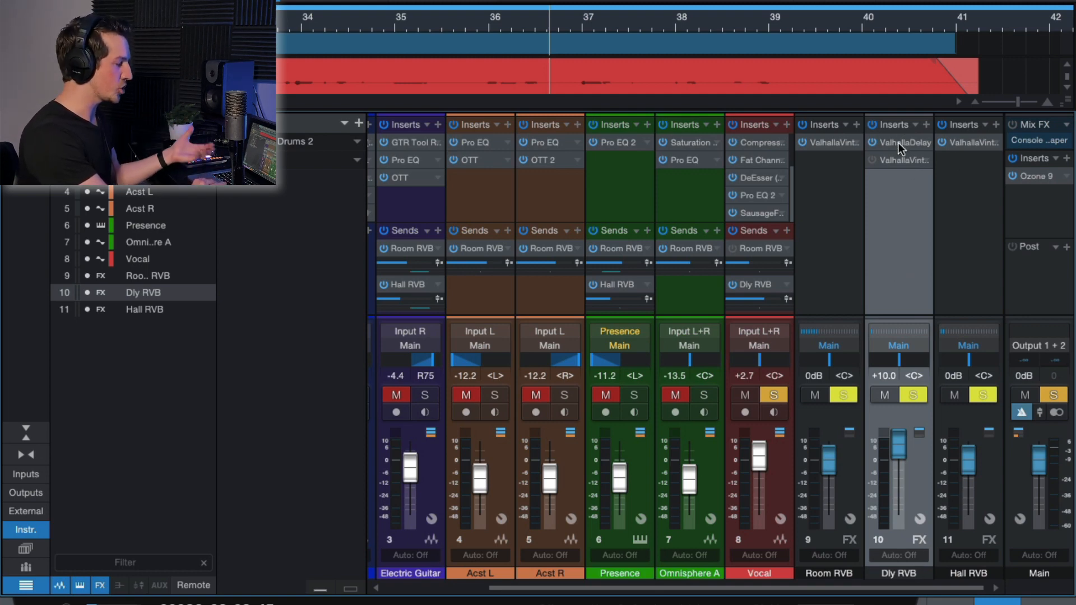
{"action": "left_click", "coordinate": [905, 143]}
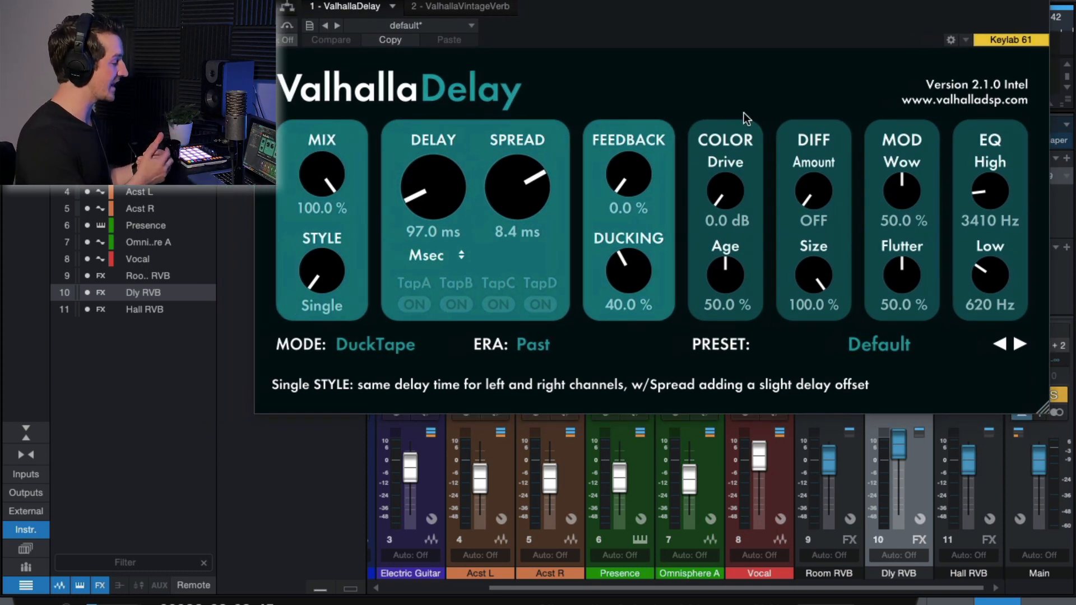
{"action": "mouse_move", "coordinate": [569, 217]}
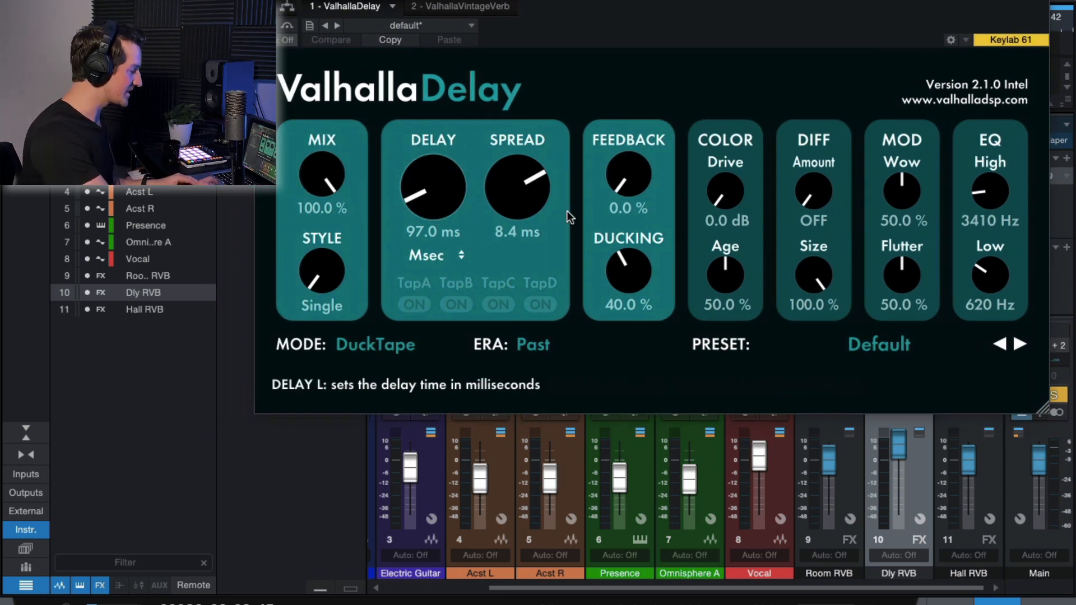
{"action": "mouse_move", "coordinate": [990, 196]}
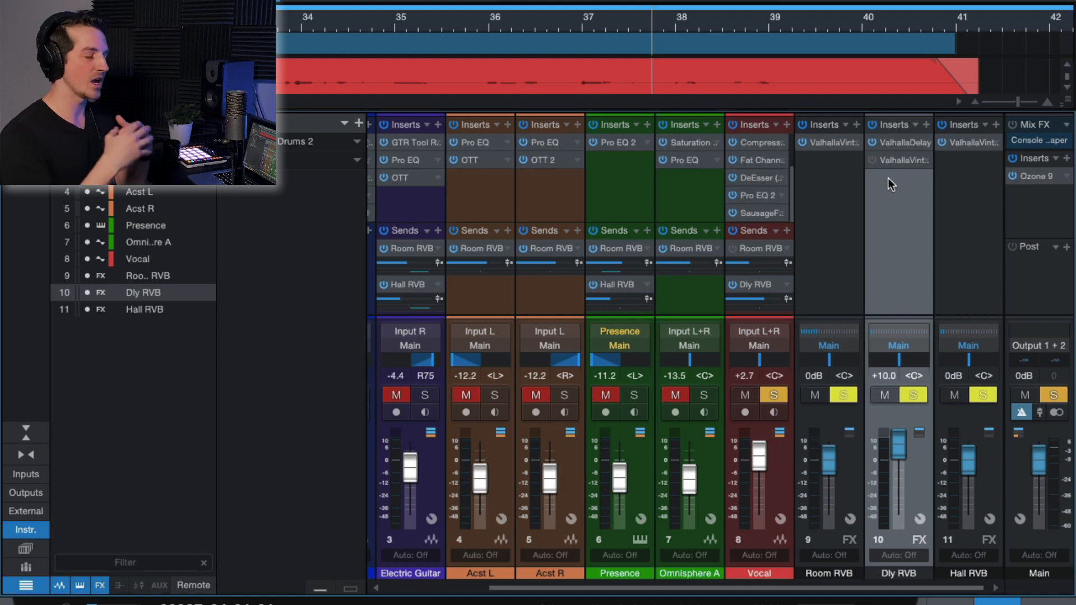
{"action": "mouse_move", "coordinate": [876, 163]}
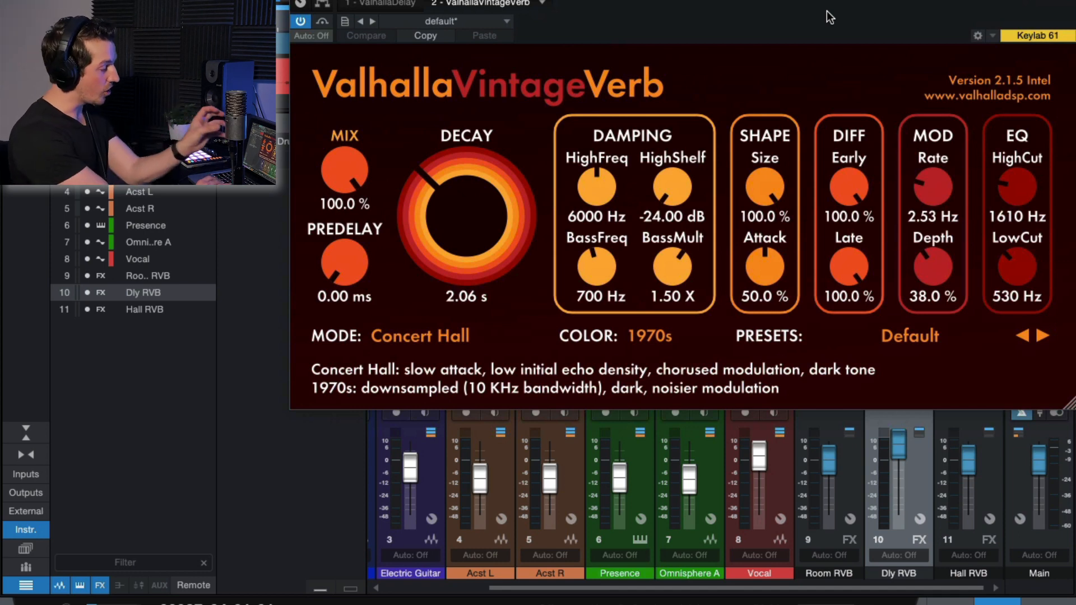
{"action": "mouse_move", "coordinate": [776, 58]}
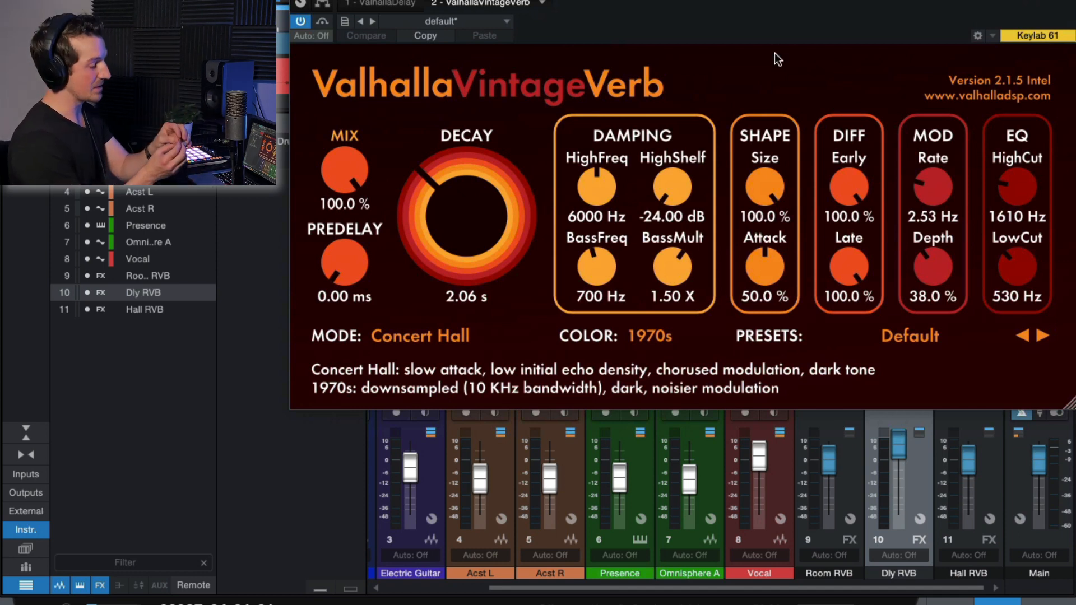